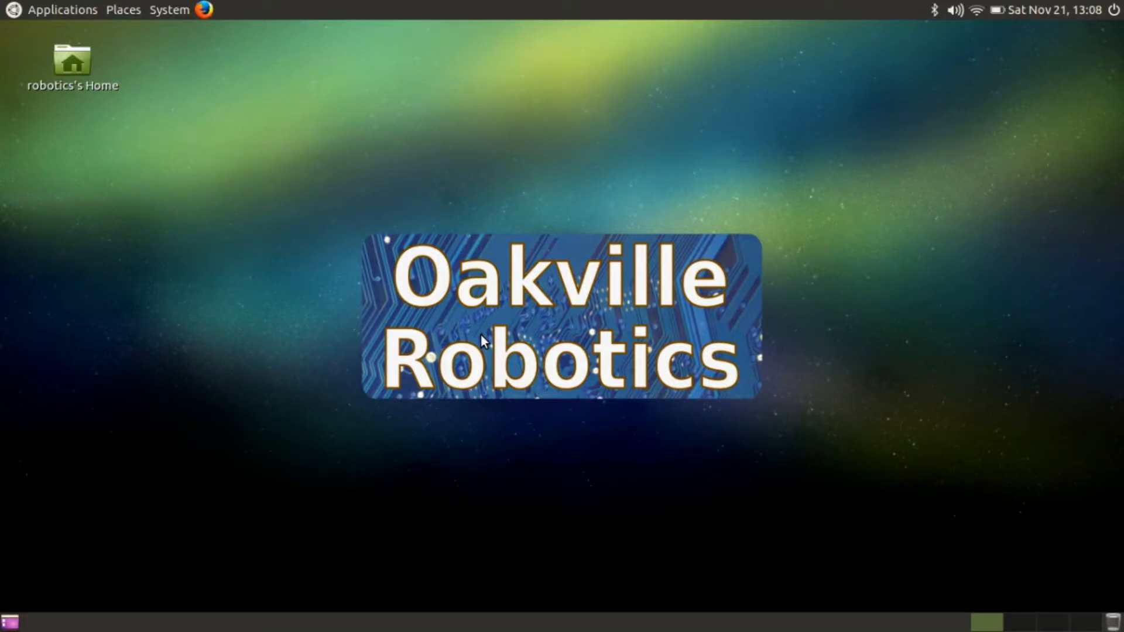
Step: Launch MATE Terminal from the System Tools applications menu
click(62, 10)
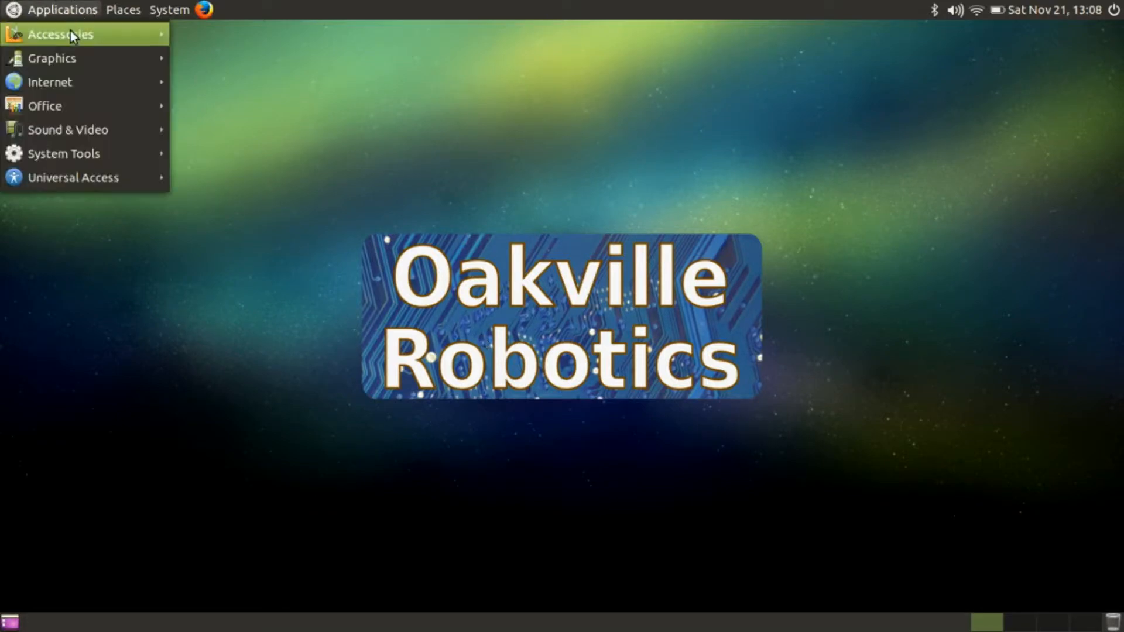
click(169, 9)
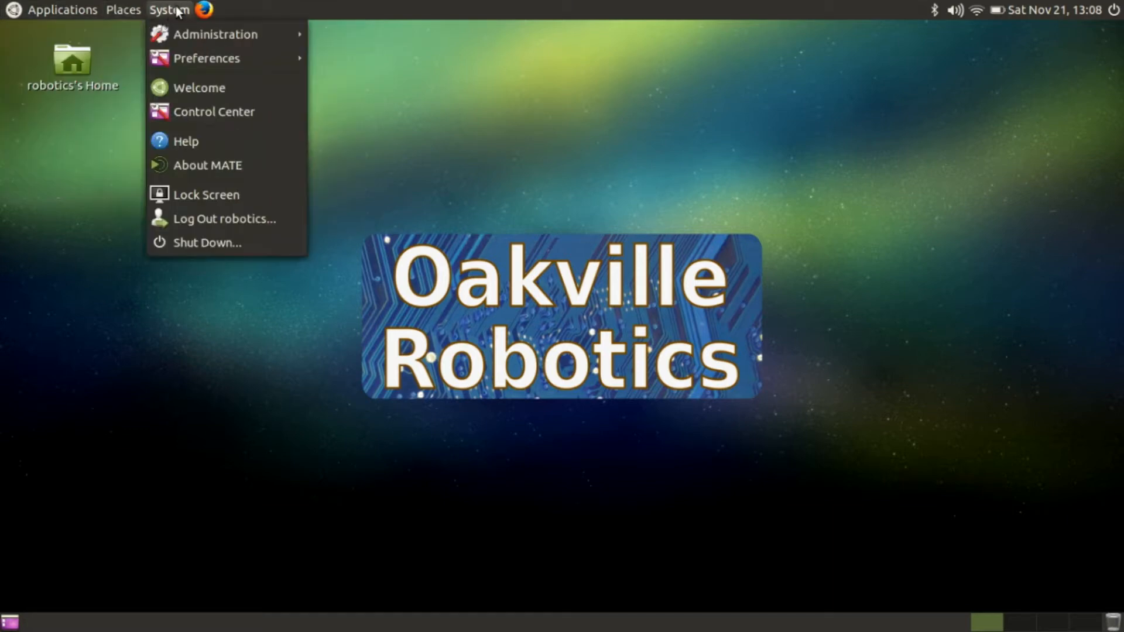
click(62, 9)
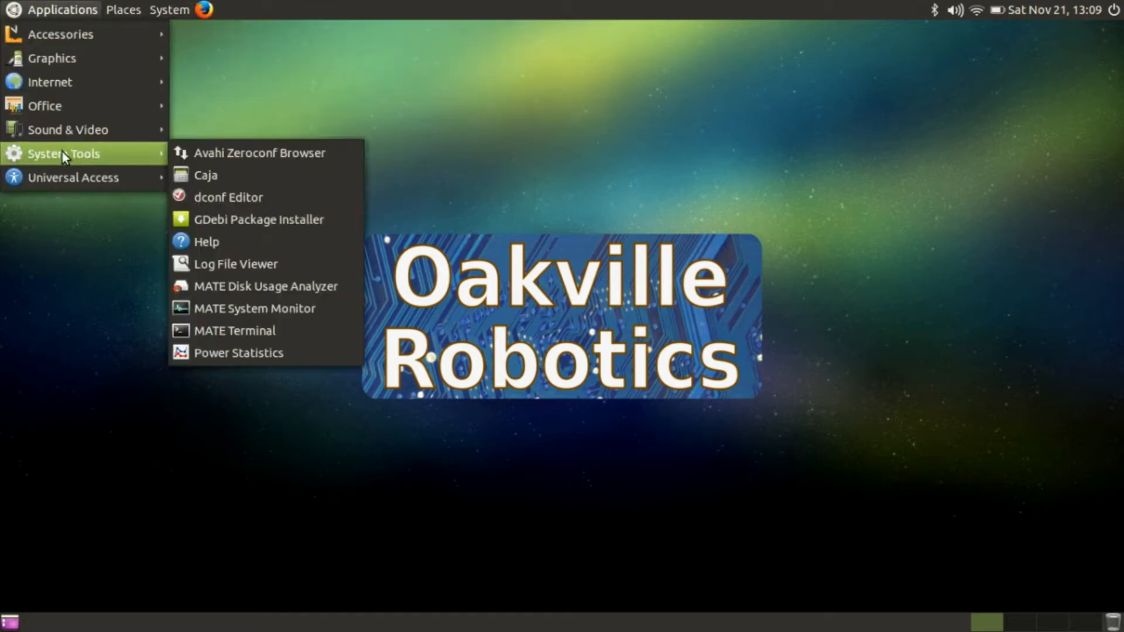
click(235, 330)
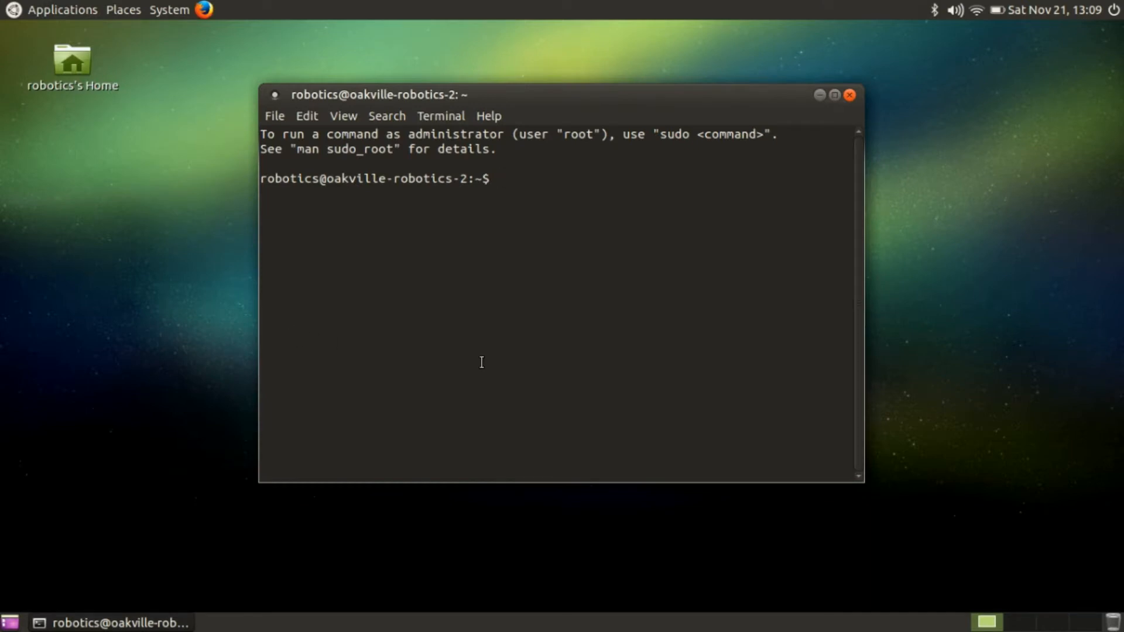
Step: Refresh the package lists with sudo apt-get update
text(sudo)
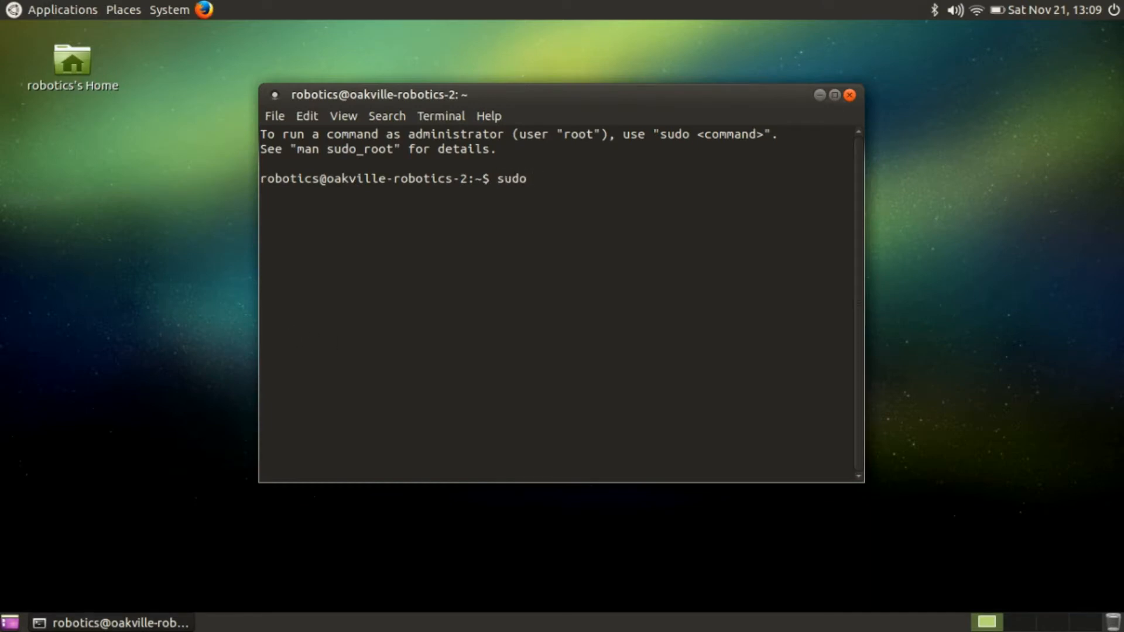
text(apt-get update)
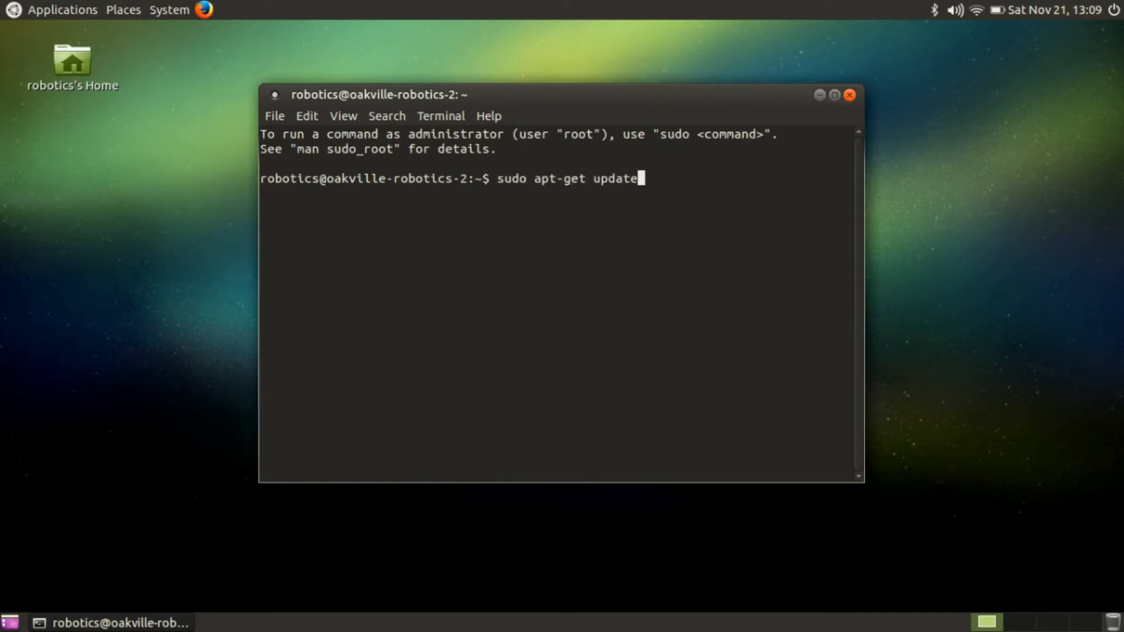
key(Return)
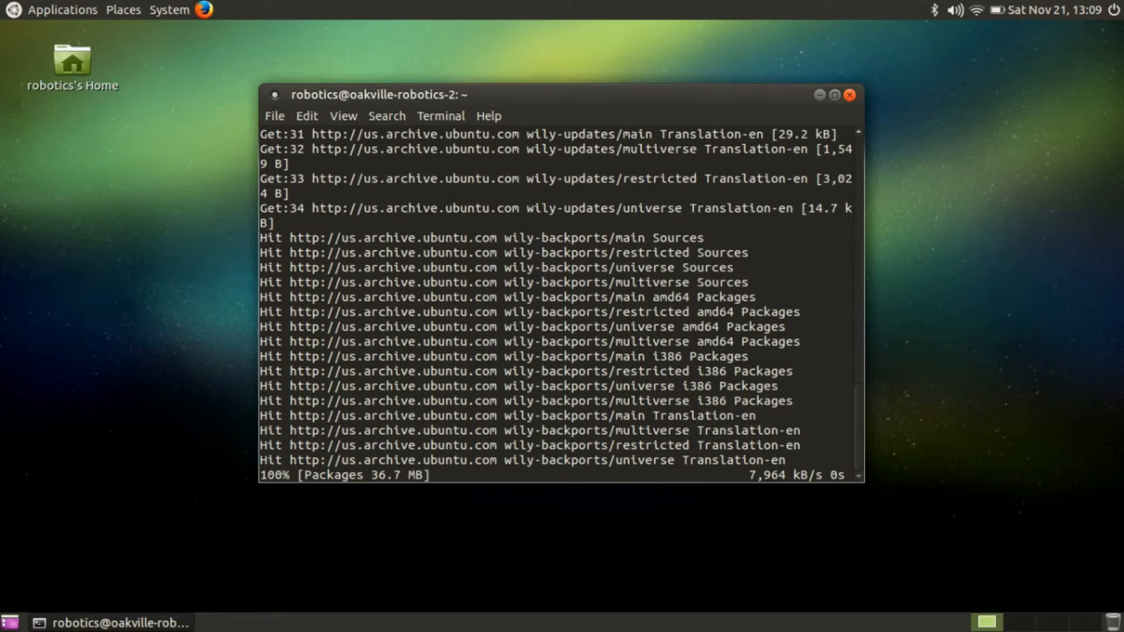
Step: Run sudo apt-get upgrade and confirm installing the six upgrades
text(sudo ap)
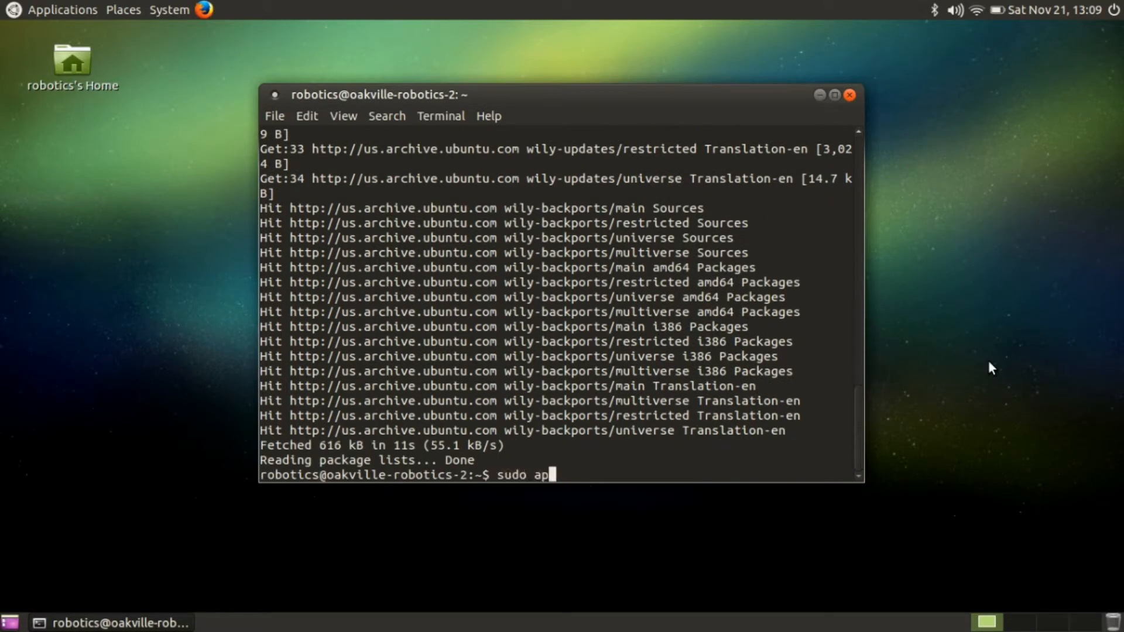
key(Return)
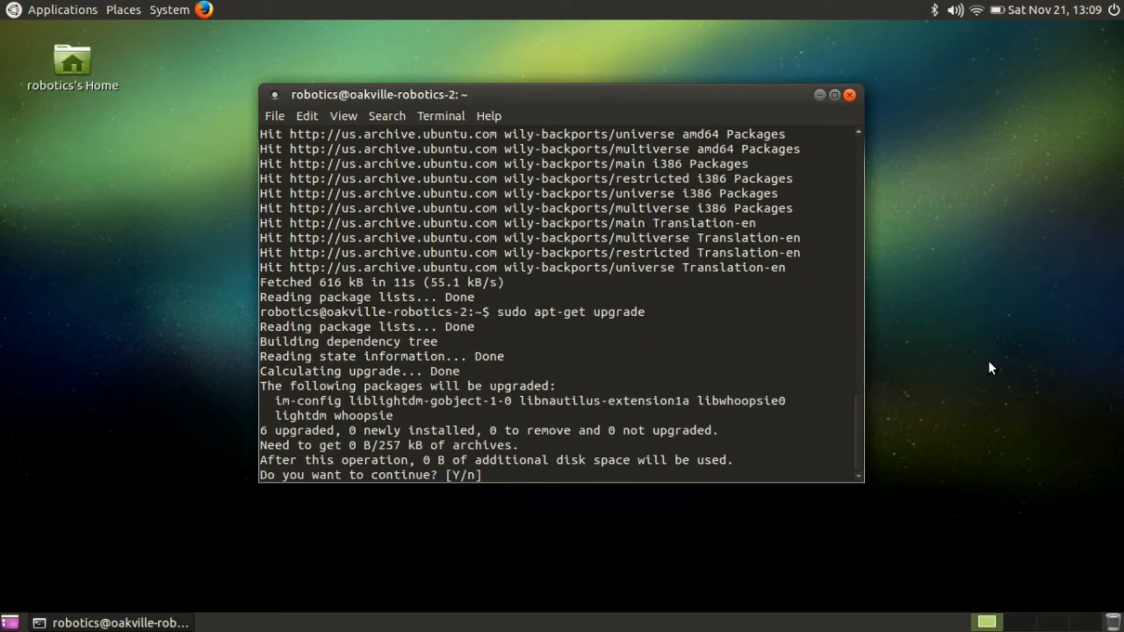
text(y)
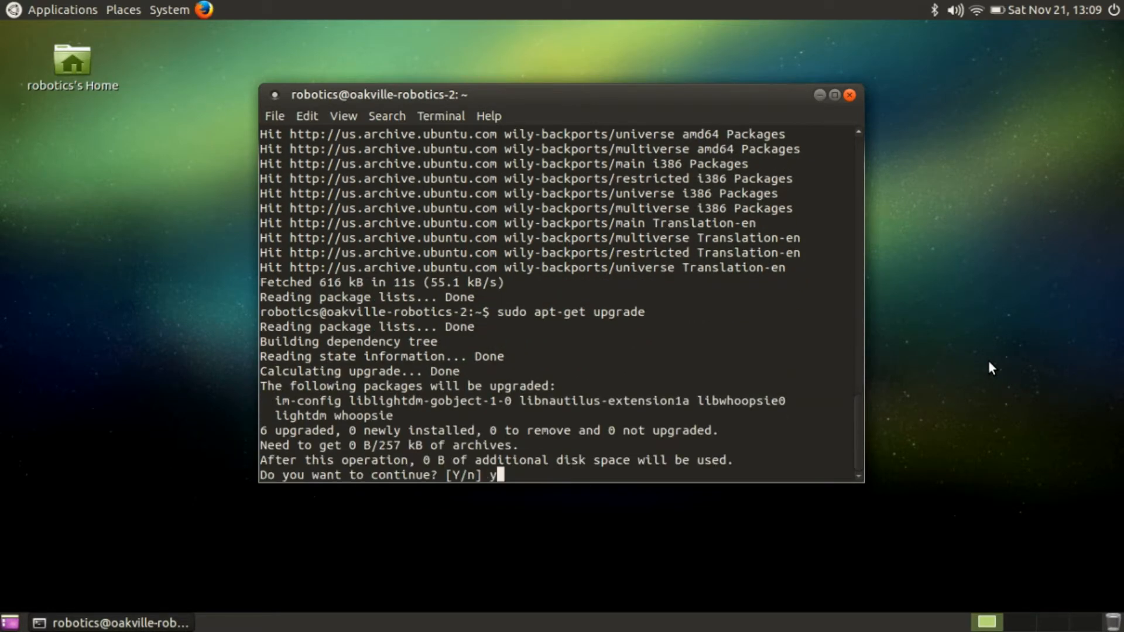
key(Return)
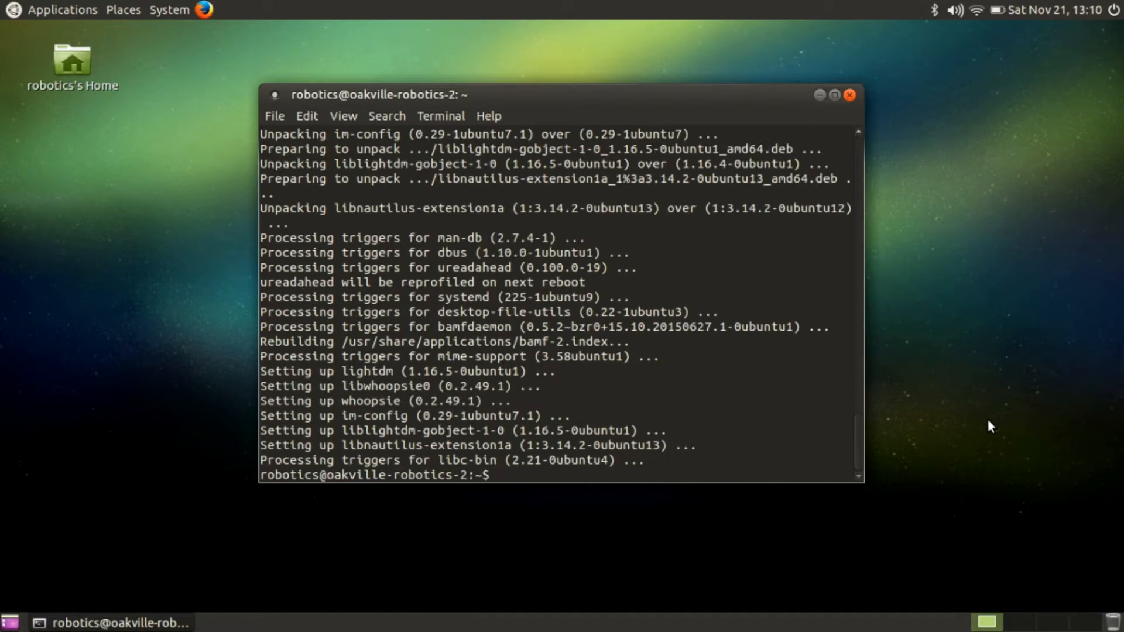
Step: Install ubuntu-make and its dependencies, then type 'umake studio' at the prompt
text(sudo apt-g)
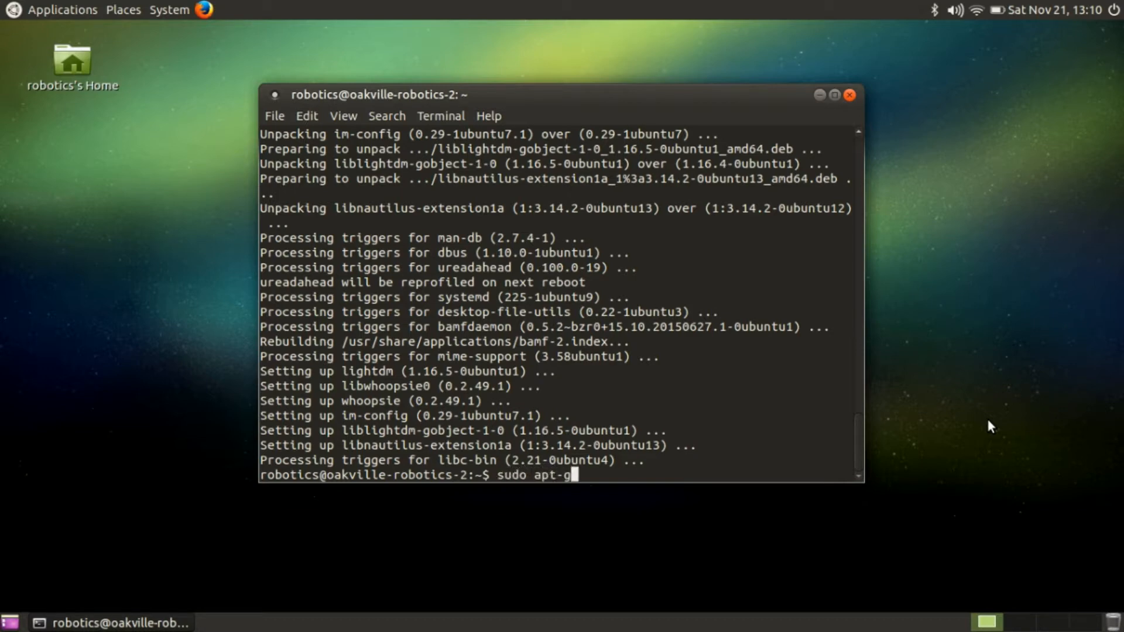
text(et install ubuntu)
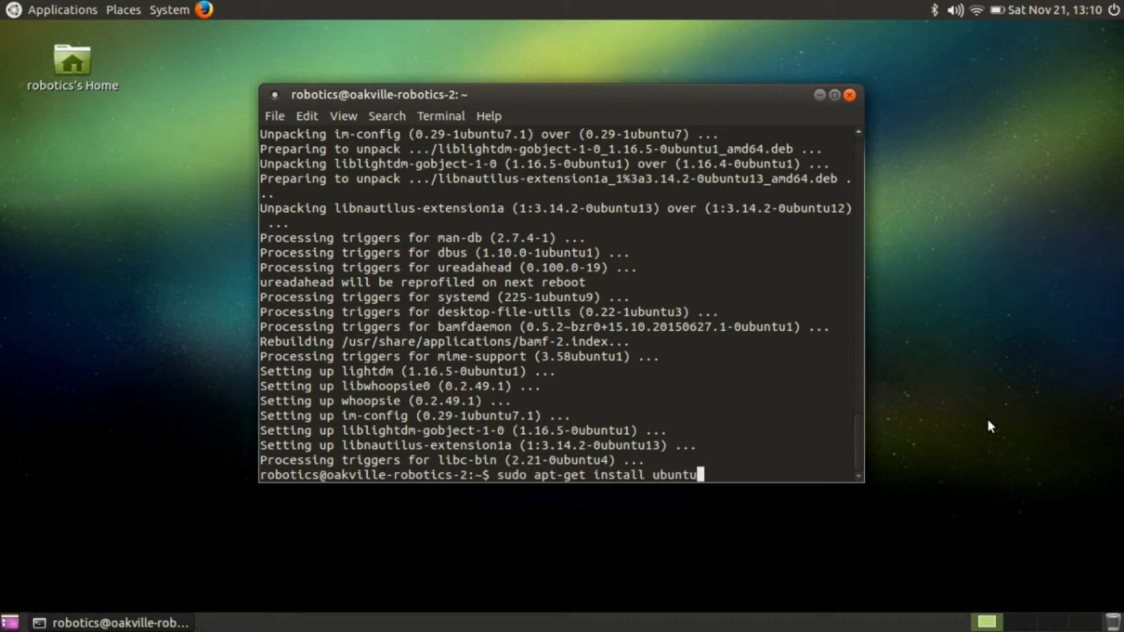
key(Return)
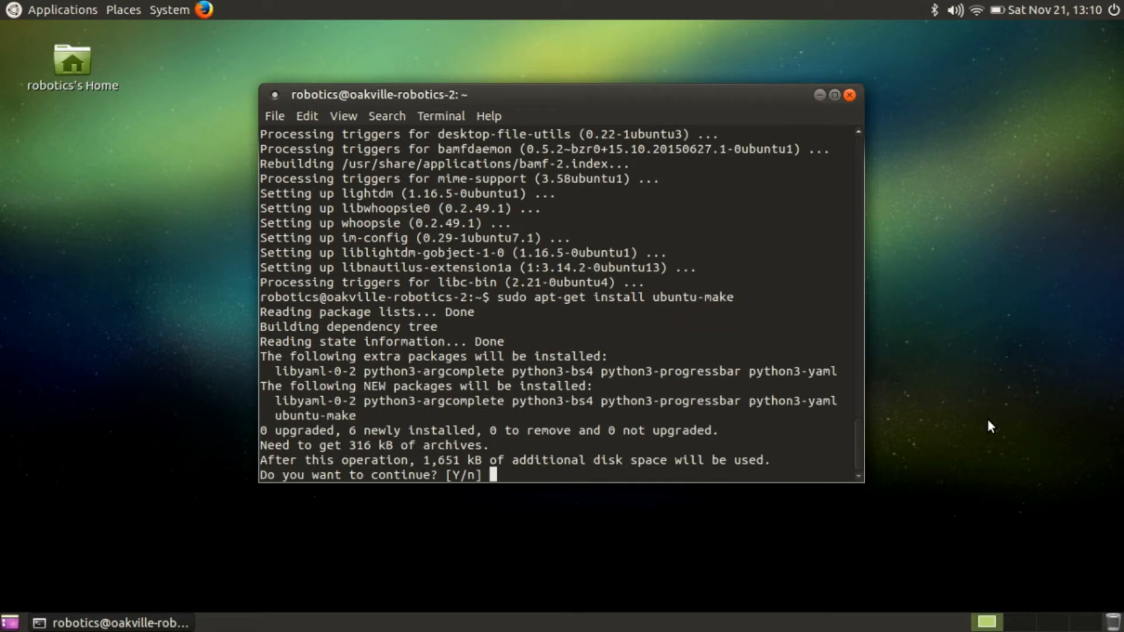
text(y)
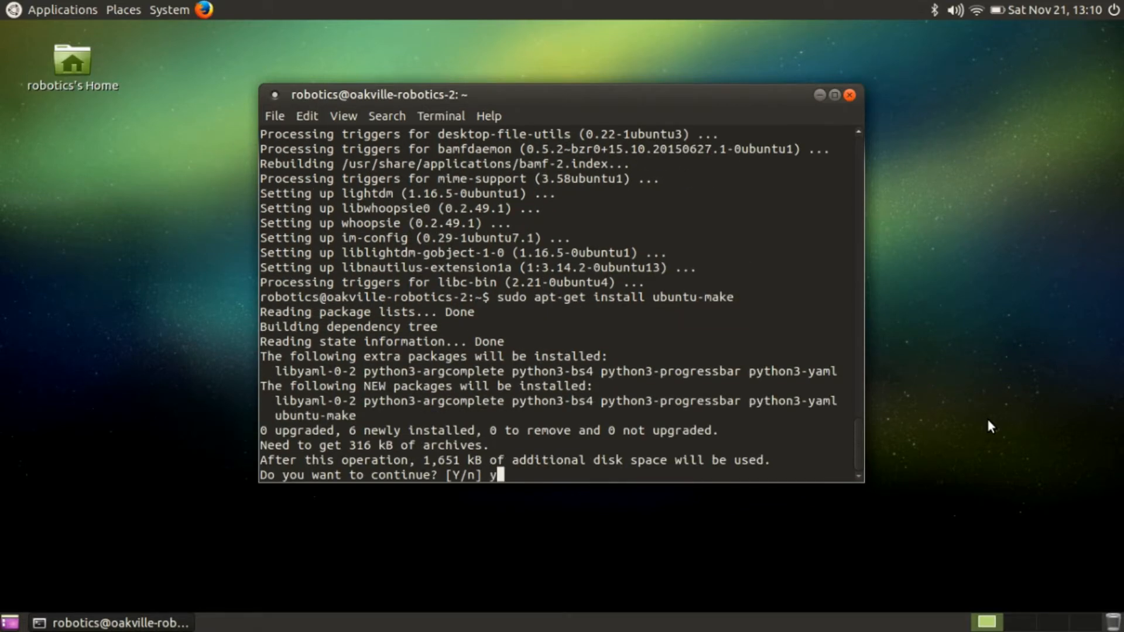
key(Return)
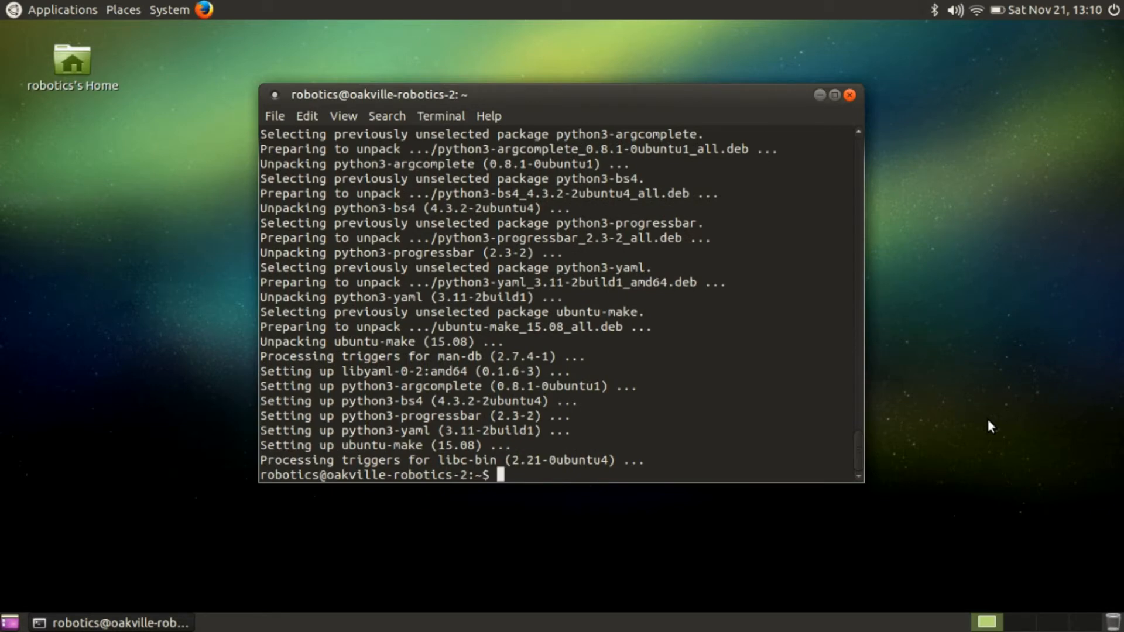
text(umake studio)
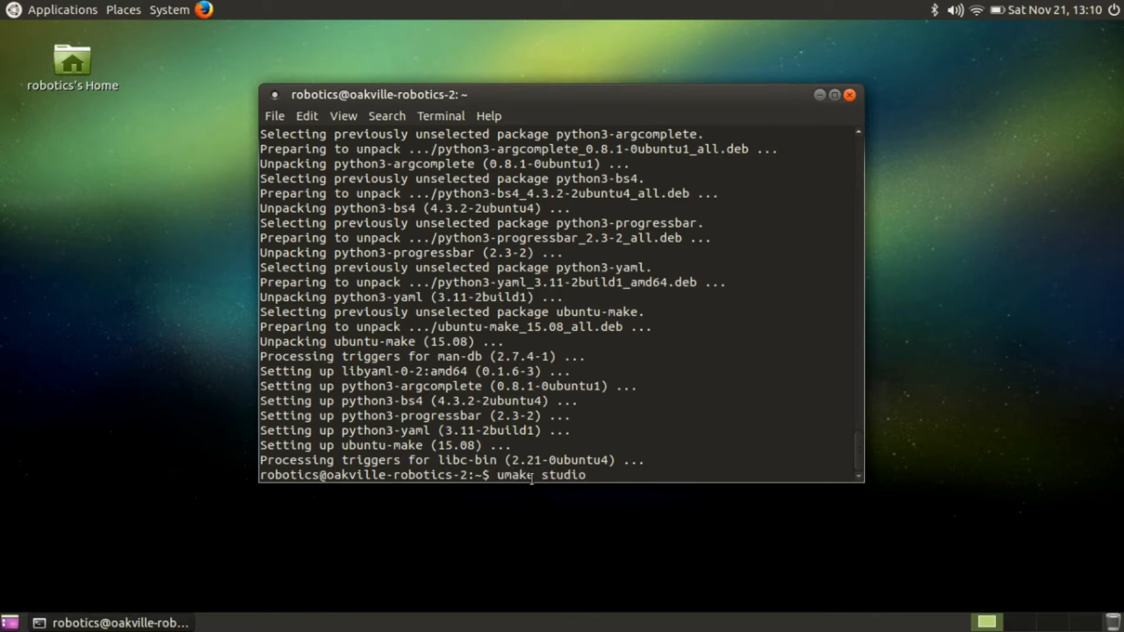
mouse_move(698, 499)
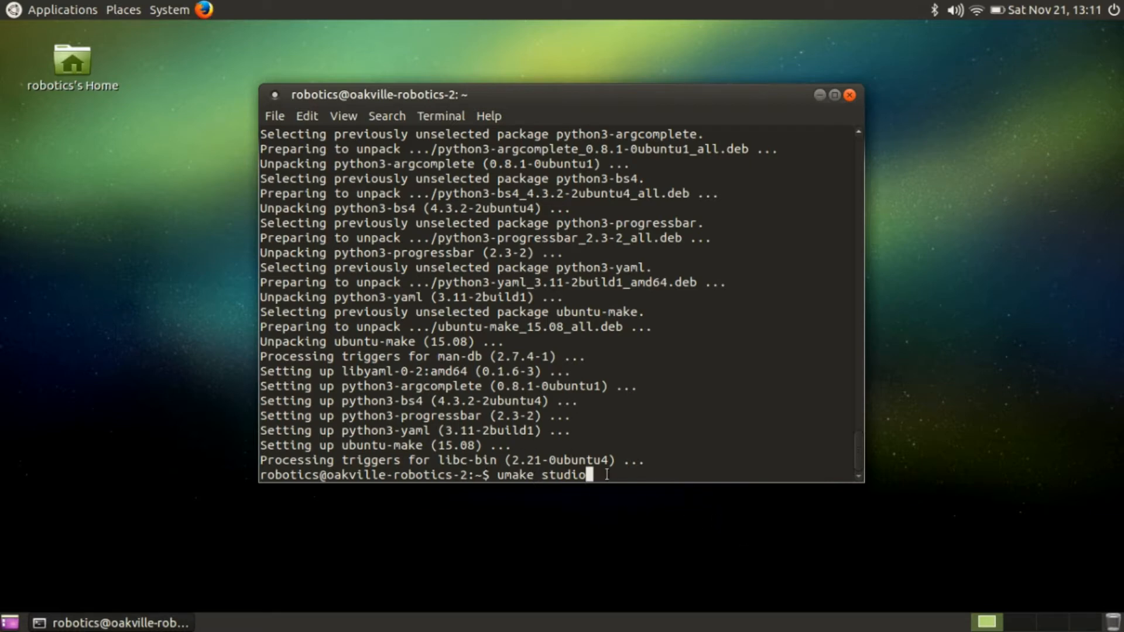
mouse_move(892, 505)
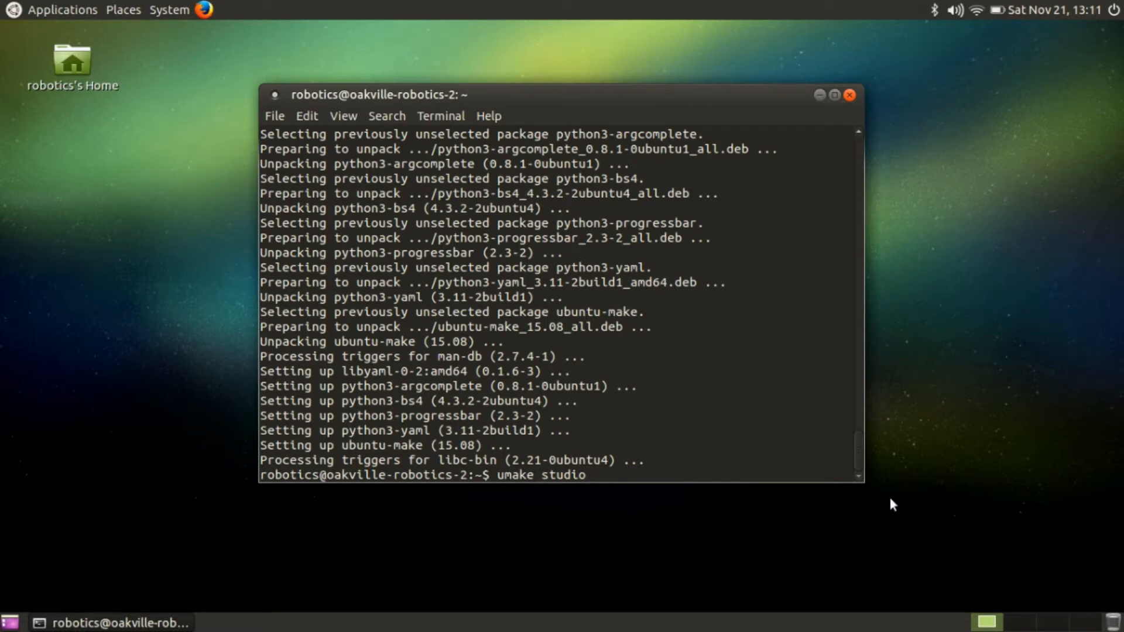
mouse_move(901, 438)
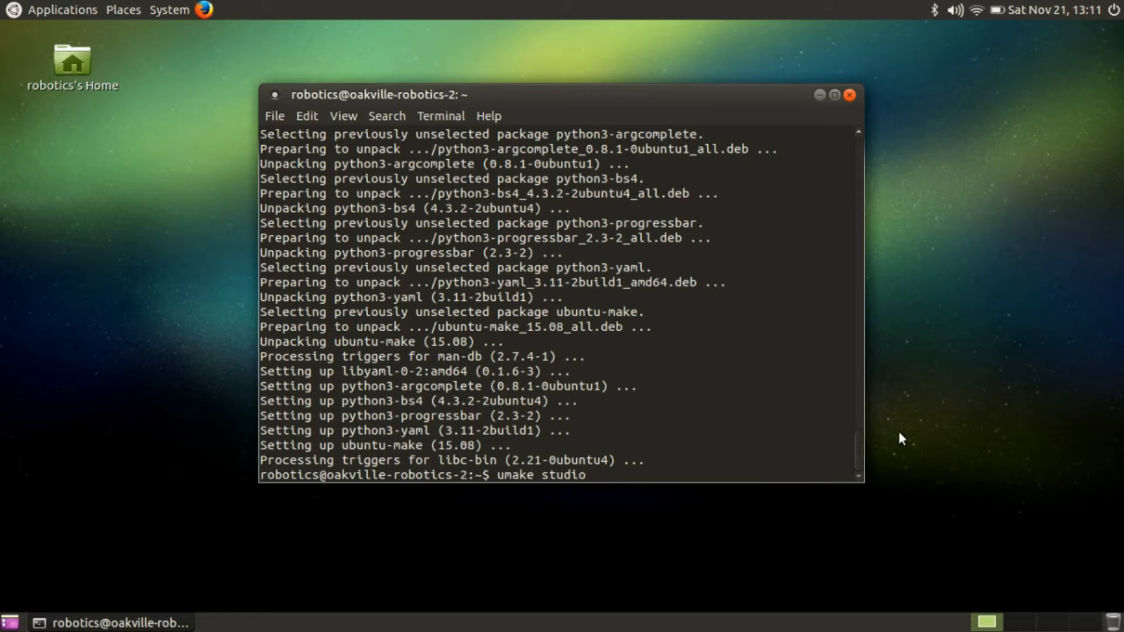
Step: Run umake studio (rejected), then umake android accepting the default install path
key(Return)
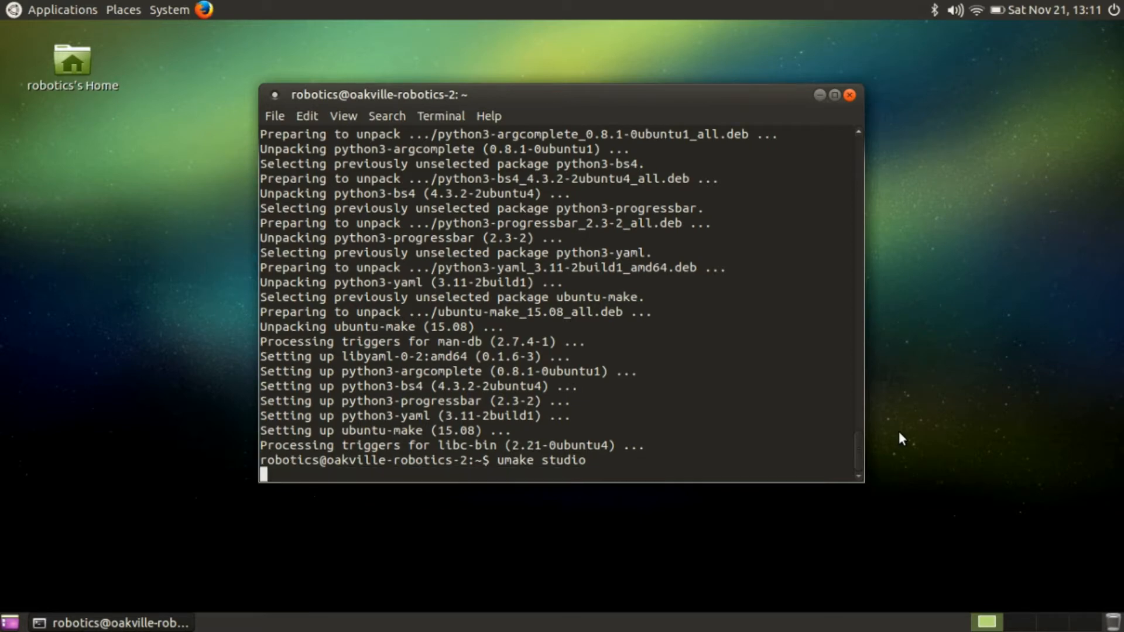
key(Return)
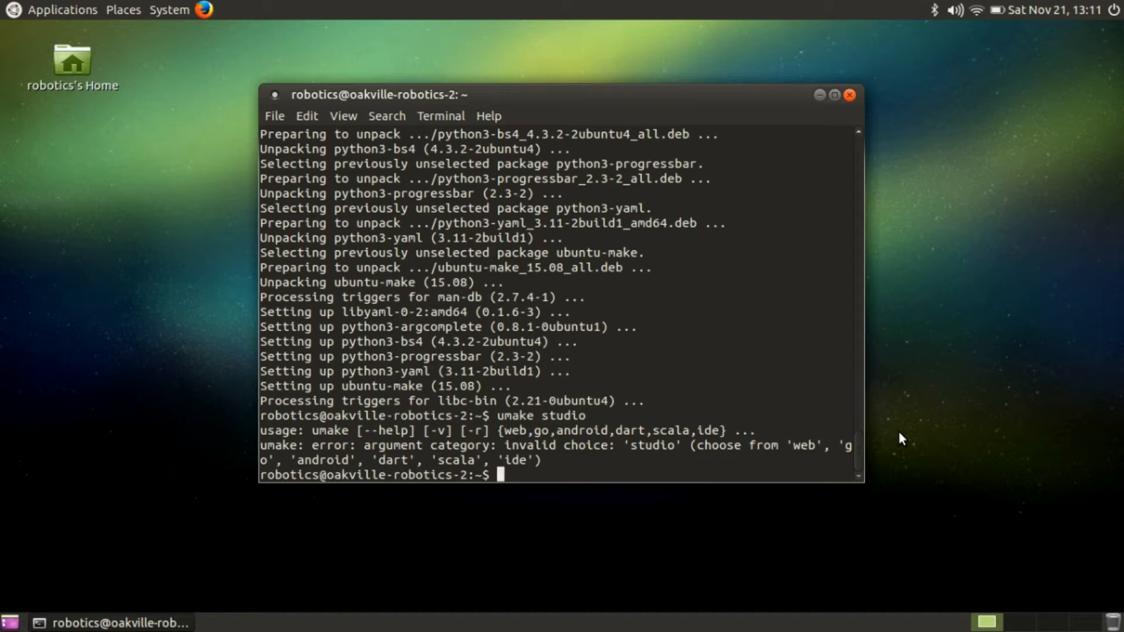
text(umake)
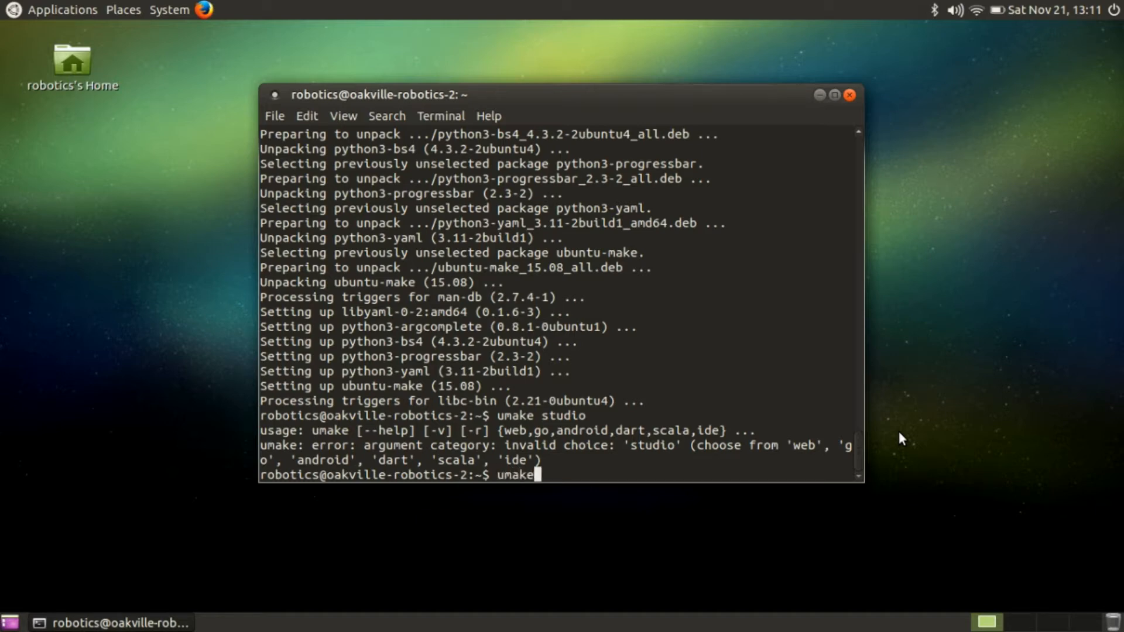
text(android)
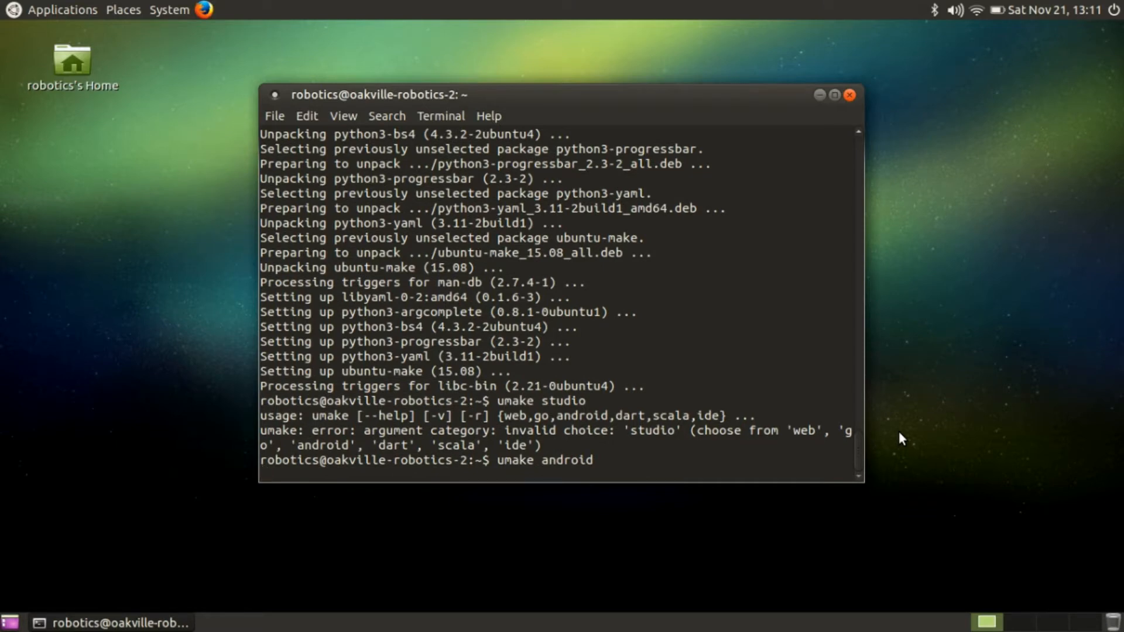
key(Return)
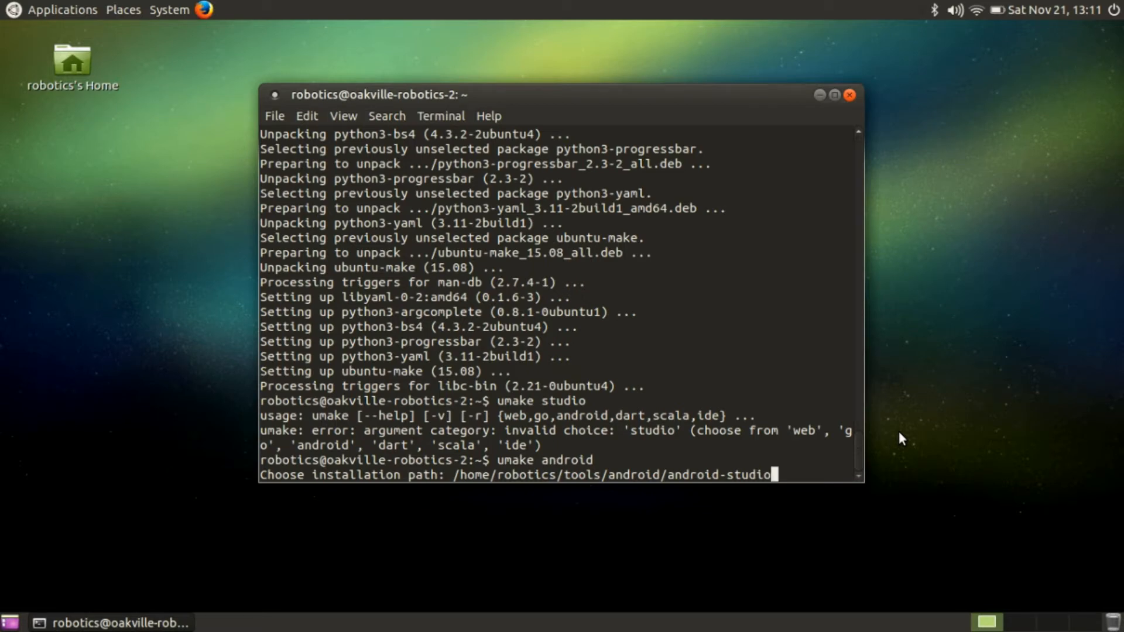
key(Return)
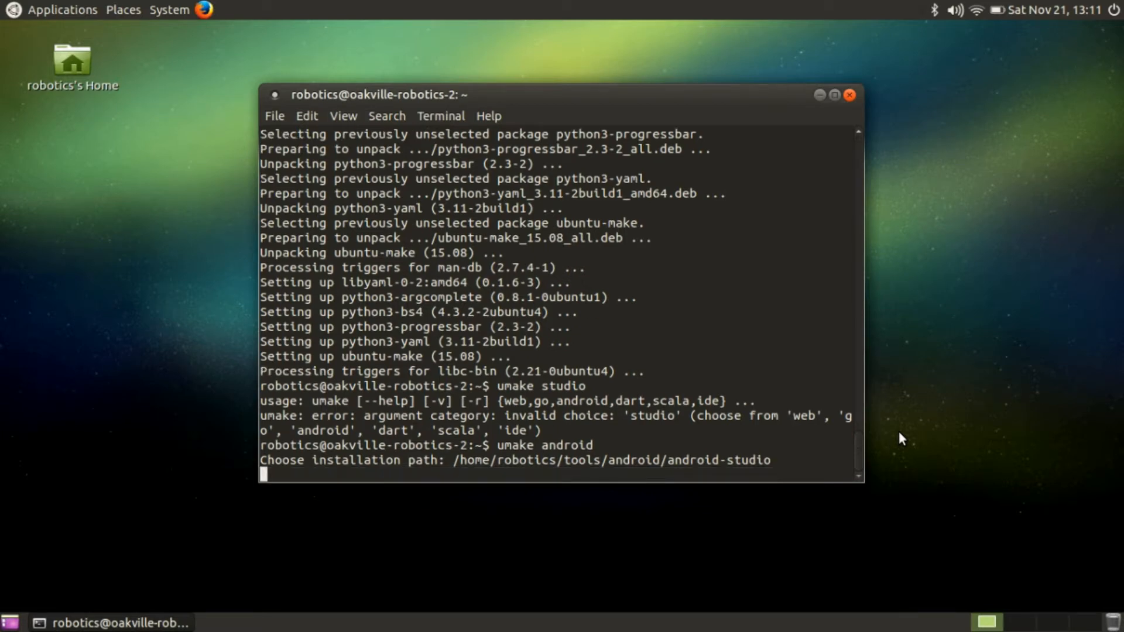
Step: Answer 'a' to accept the Android SDK license agreement
key(Return)
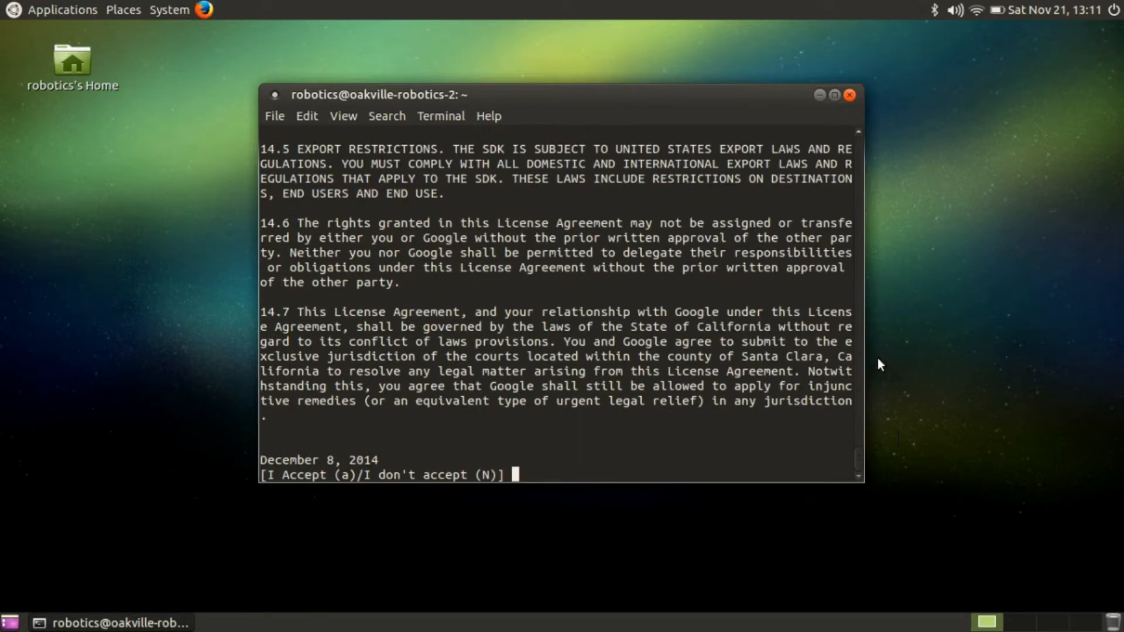
mouse_move(755, 261)
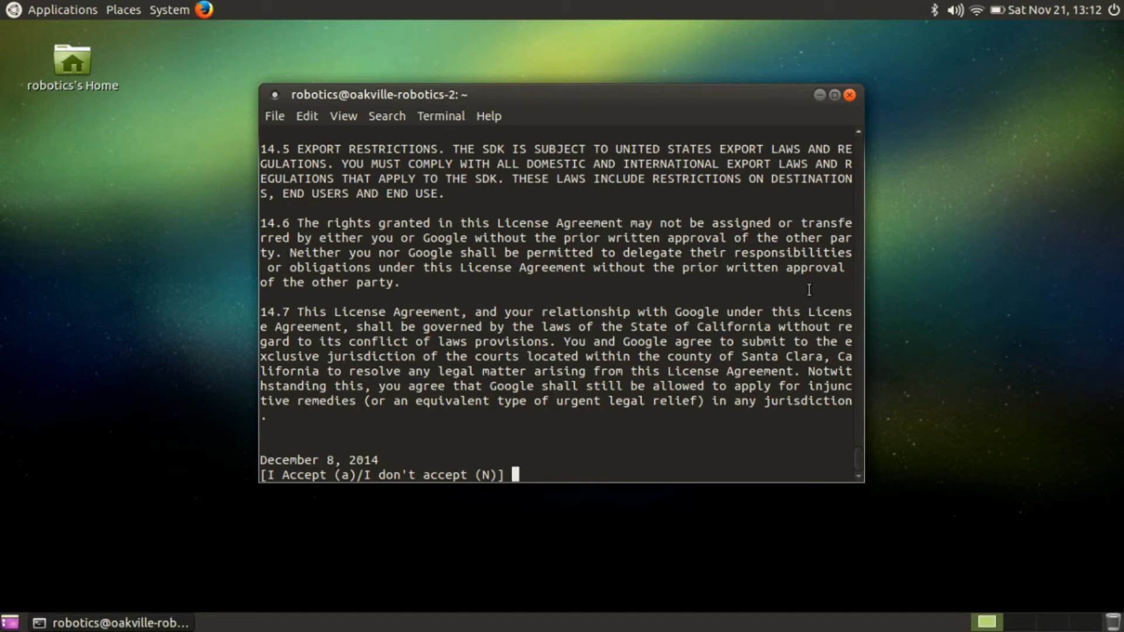
mouse_move(559, 247)
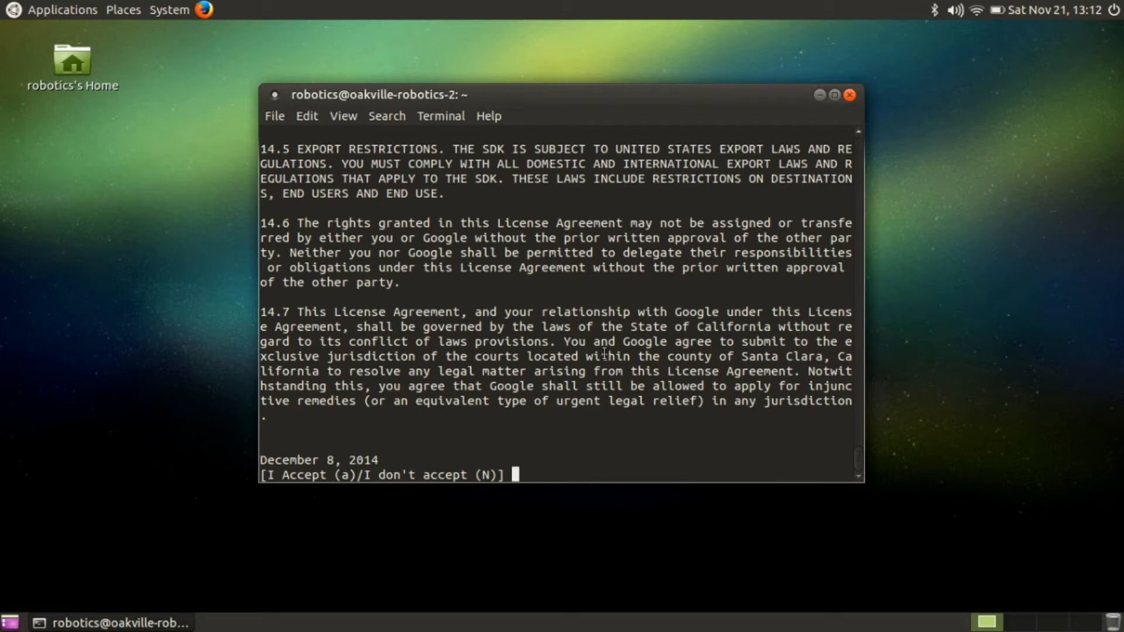
text(a)
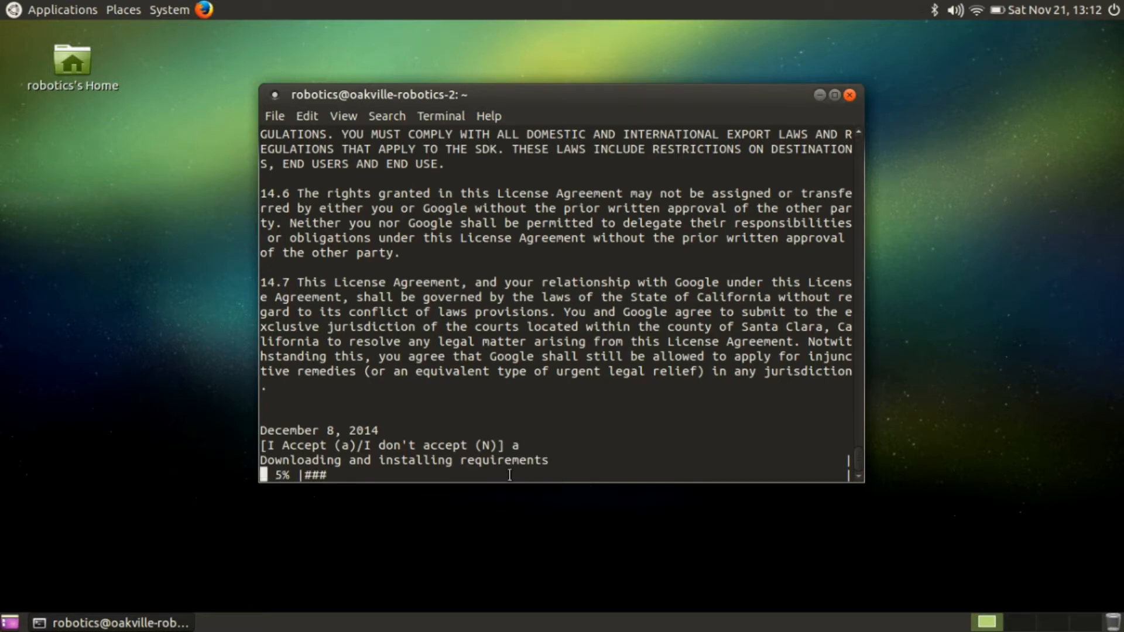
mouse_move(973, 437)
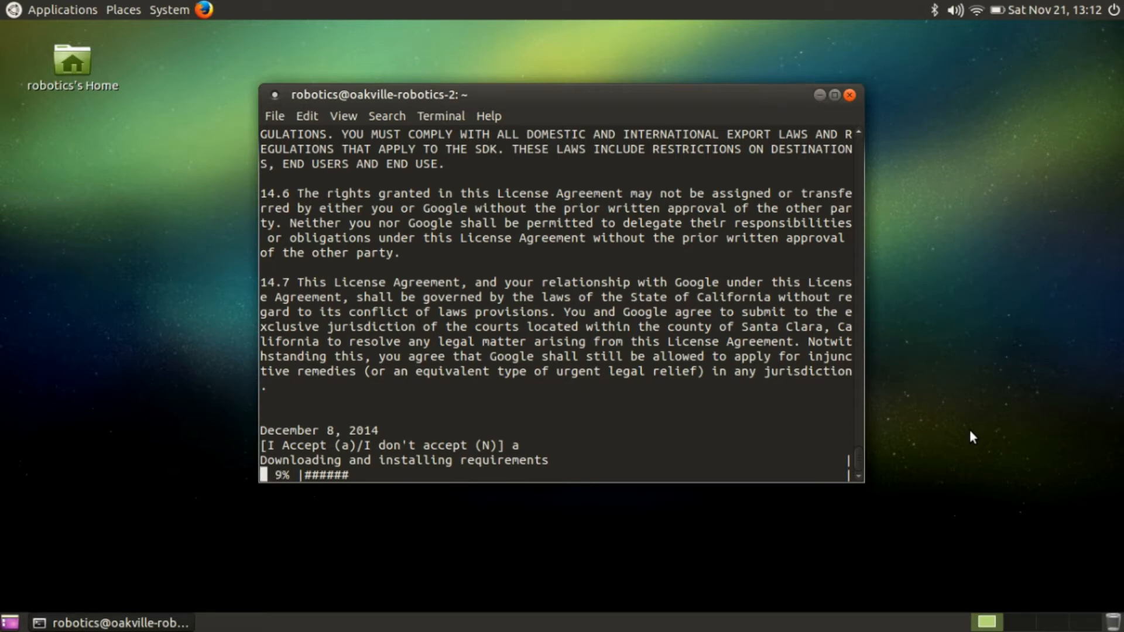
Step: Switch the panel clock to 12-hour format in its Preferences
right_click(1046, 10)
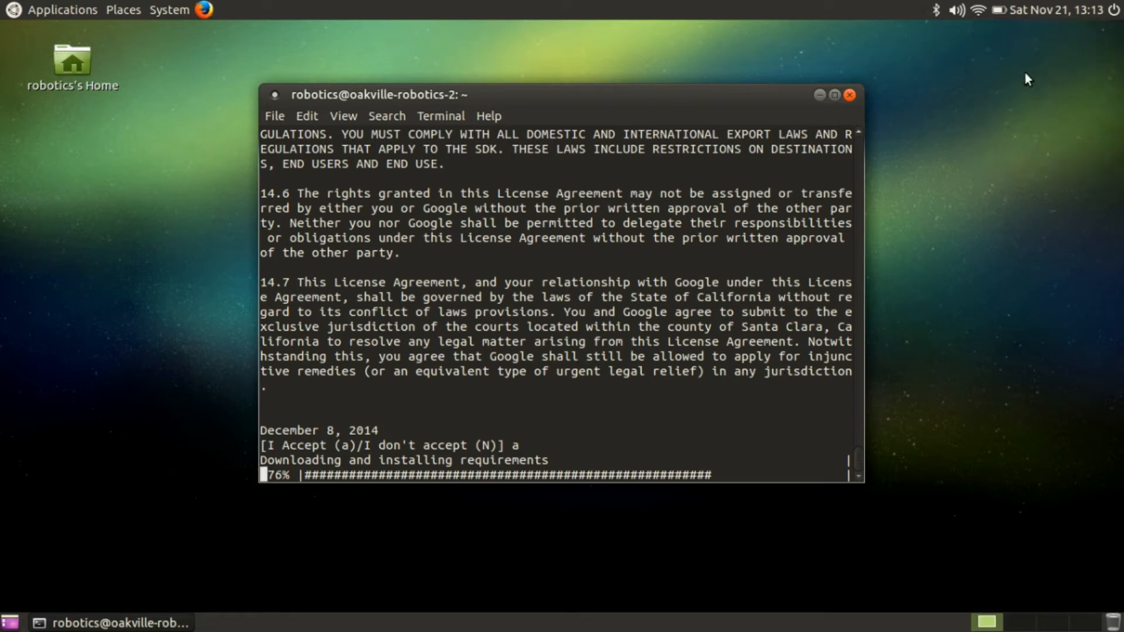
click(1067, 9)
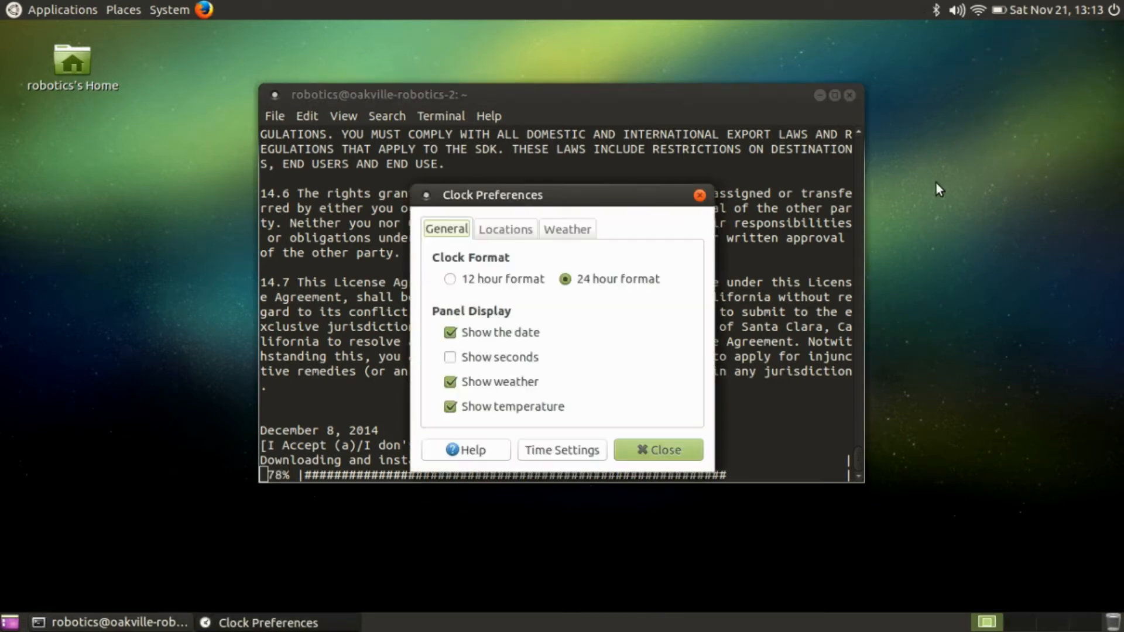
click(449, 279)
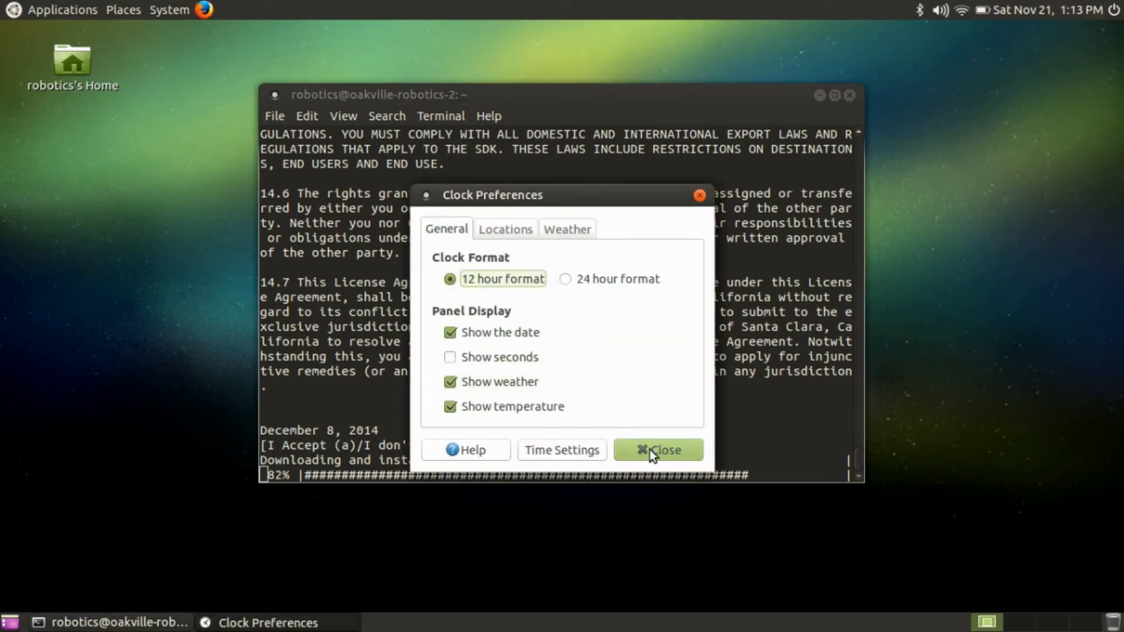
click(657, 449)
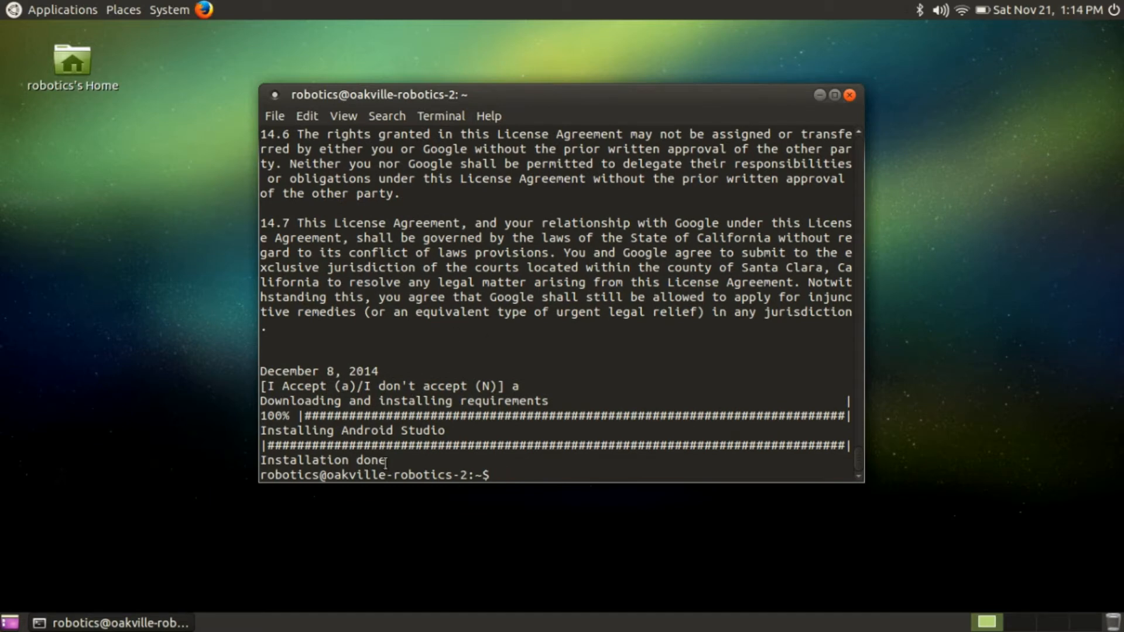
Step: Run java -version, which reports OpenJDK 1.7.0_85
text(java -ver)
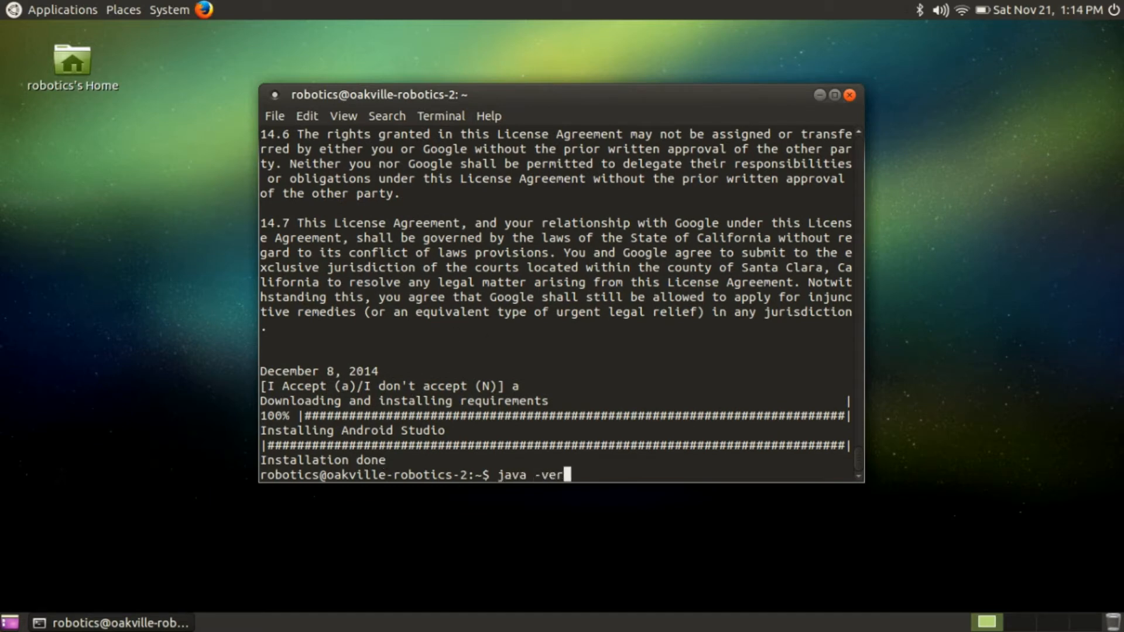
key(Return)
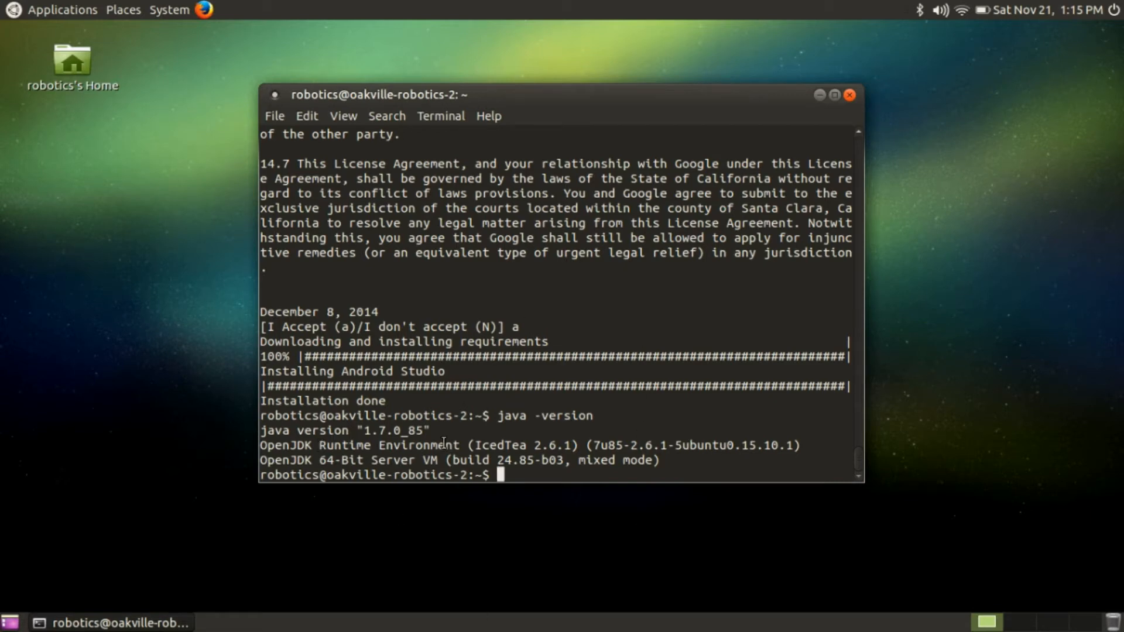
mouse_move(651, 228)
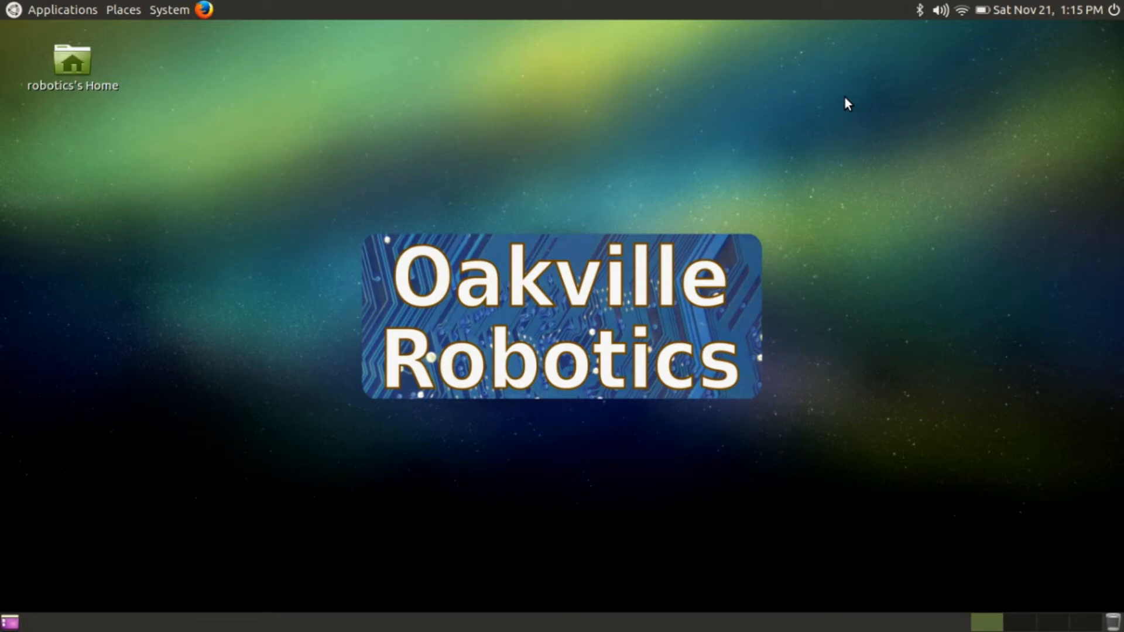
mouse_move(79, 7)
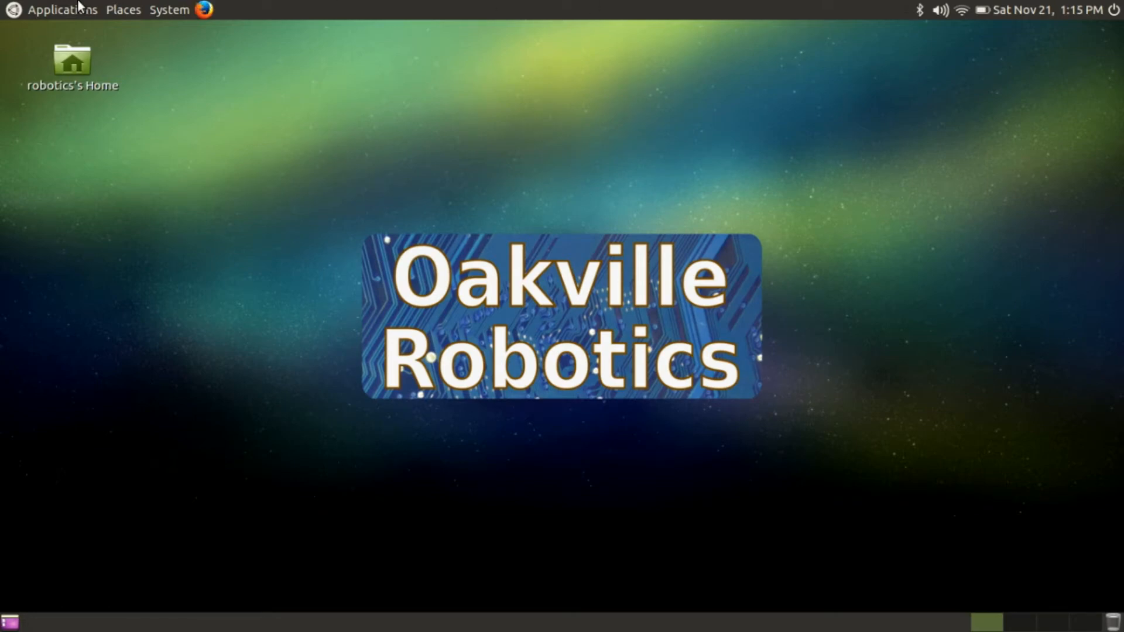
Step: Enable the Programming category in the Main Menu editor and close it
click(63, 9)
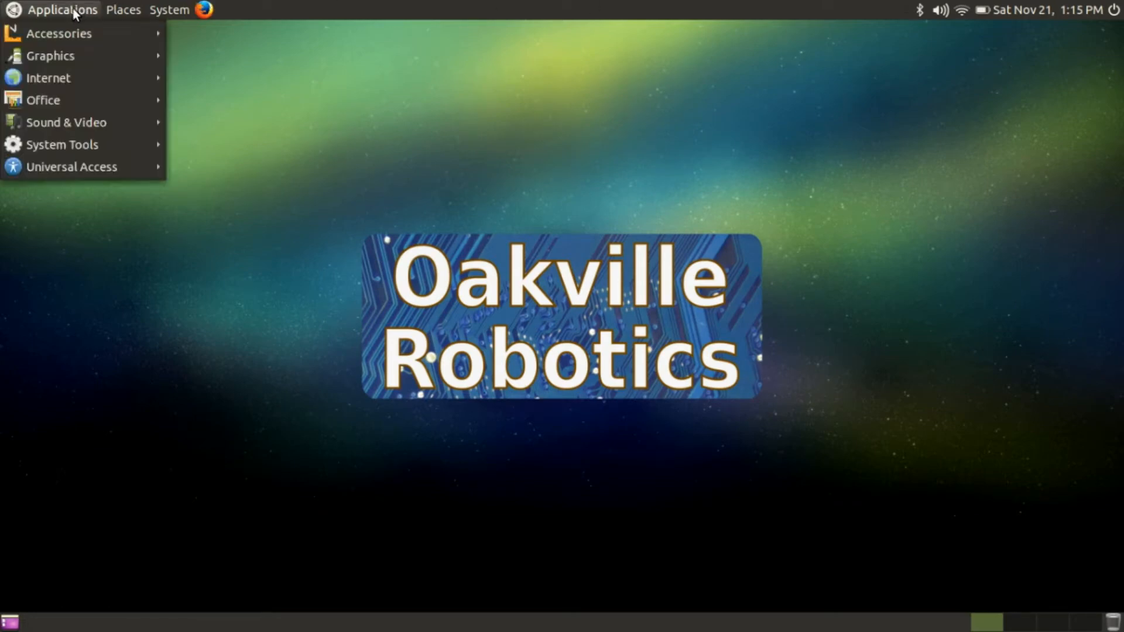
mouse_move(63, 144)
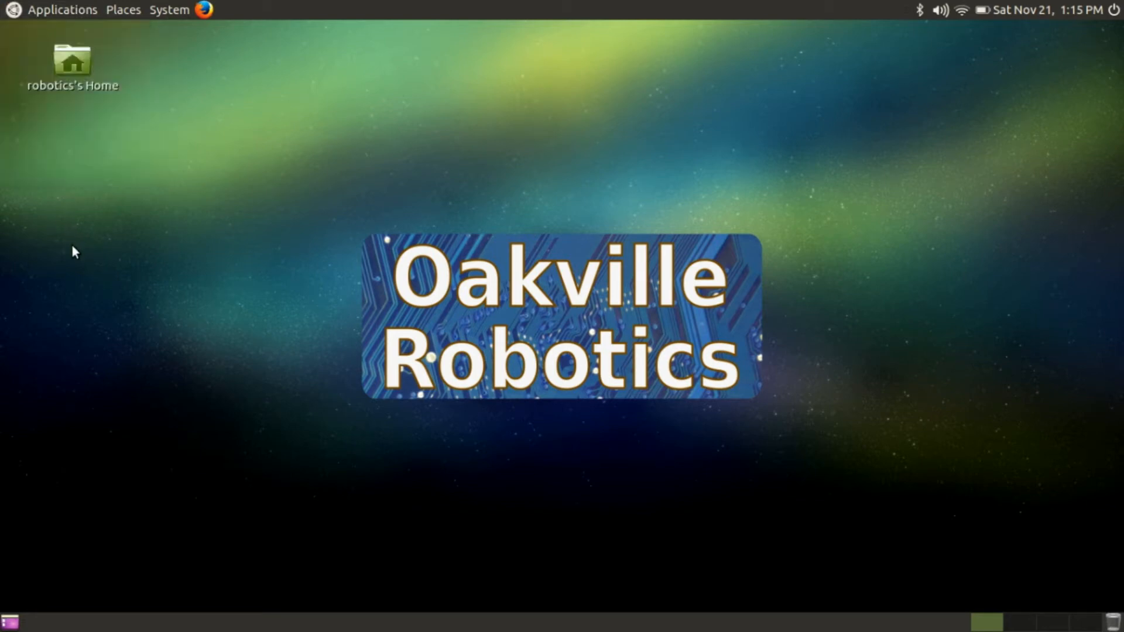
mouse_move(50, 9)
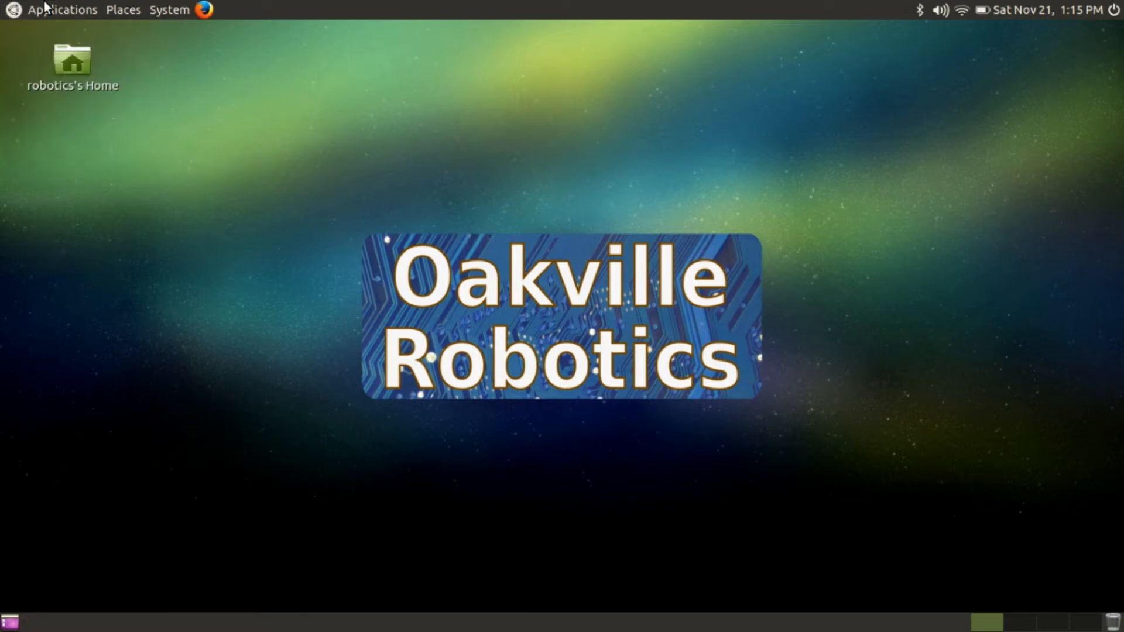
mouse_move(192, 102)
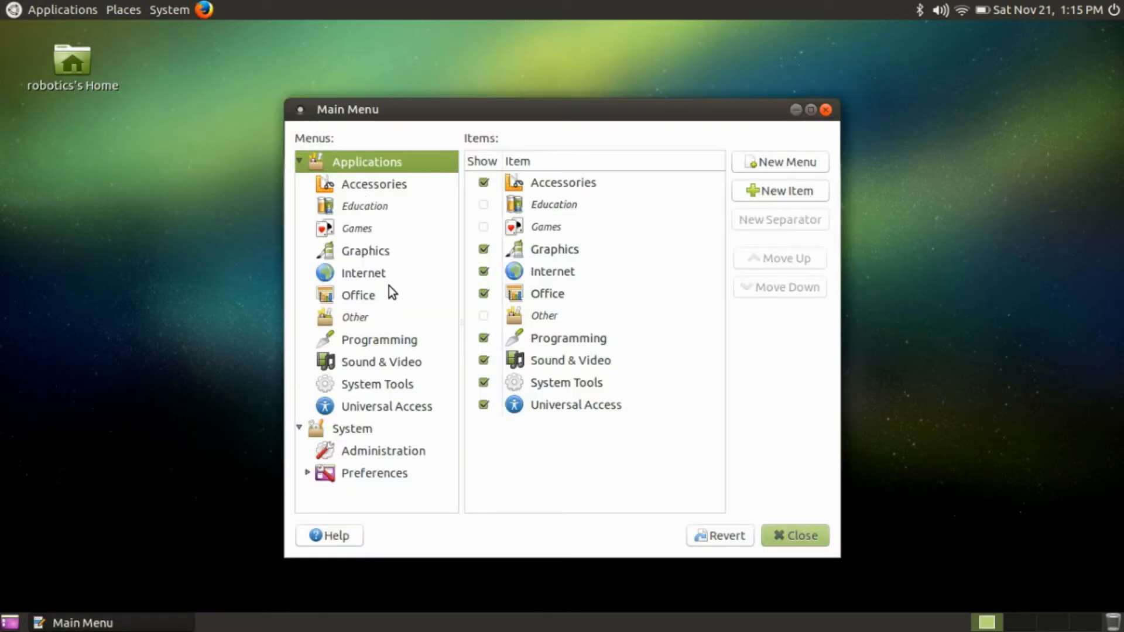
click(379, 339)
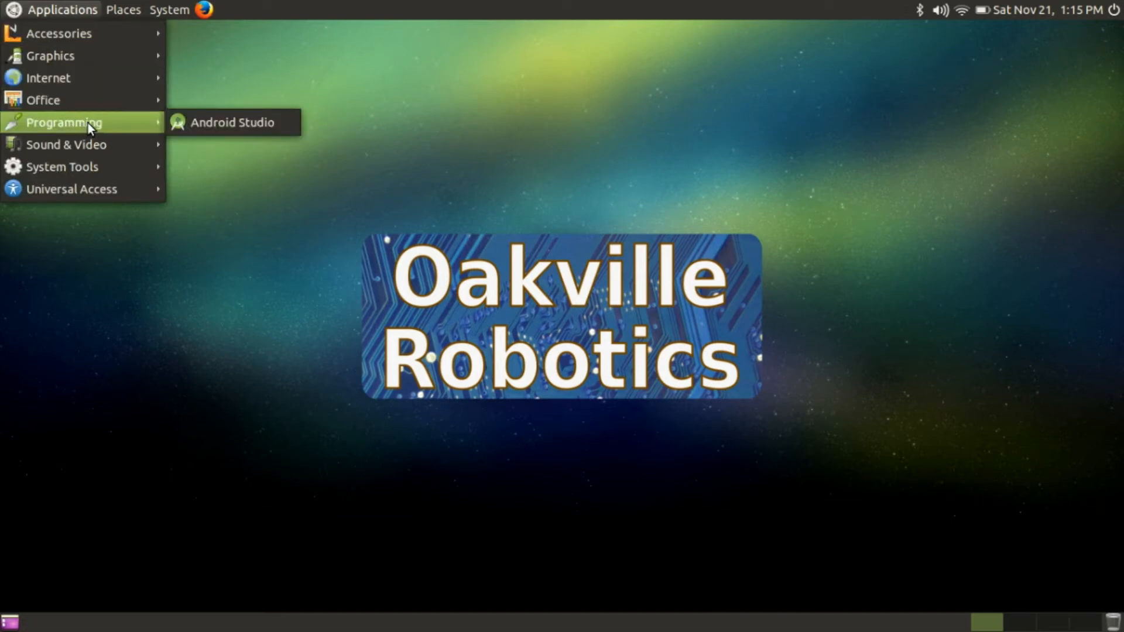
mouse_move(320, 135)
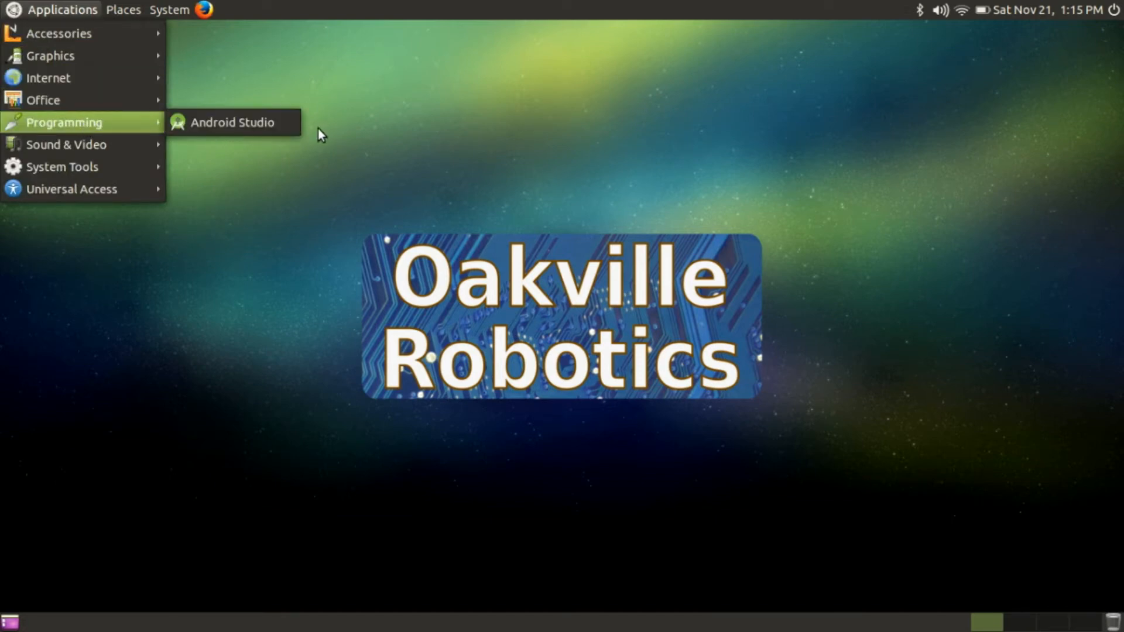
mouse_move(280, 128)
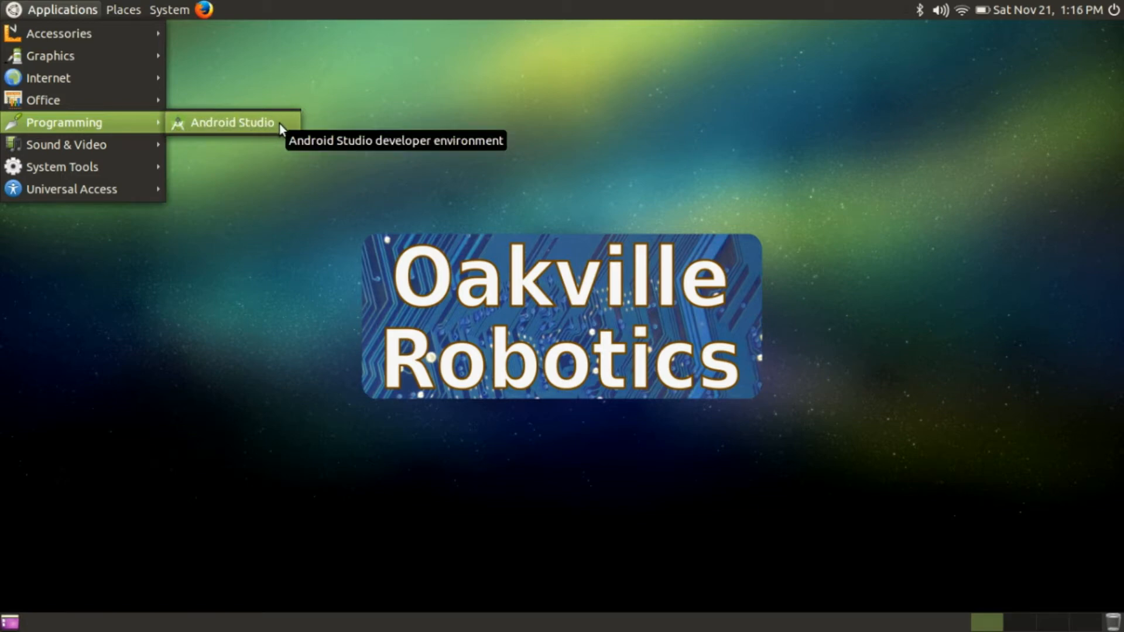
mouse_move(338, 140)
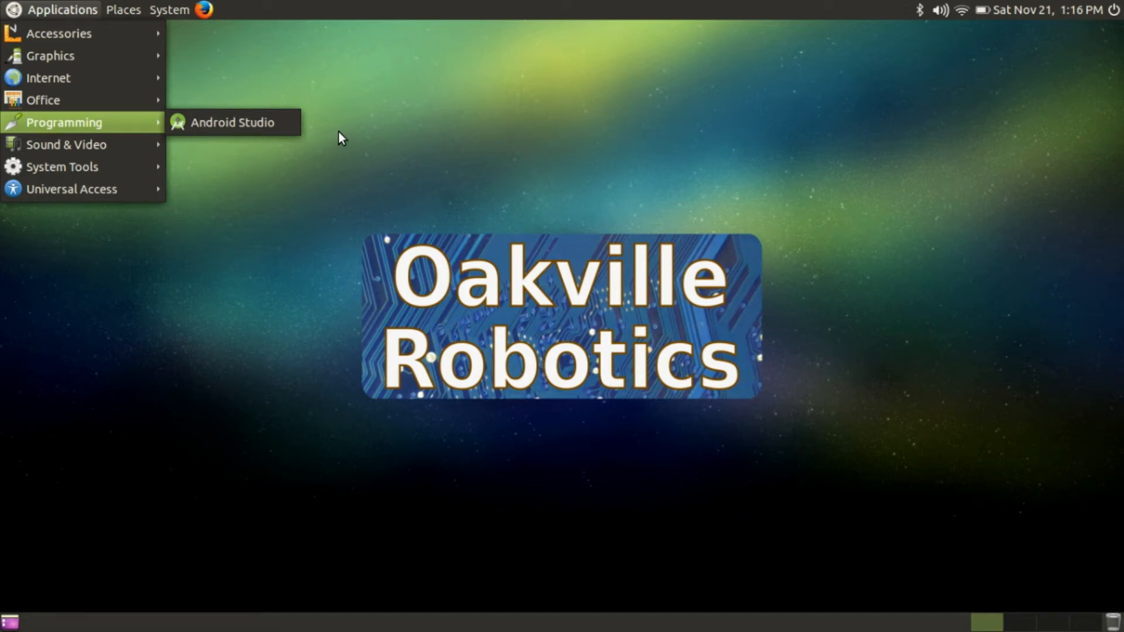
mouse_move(380, 183)
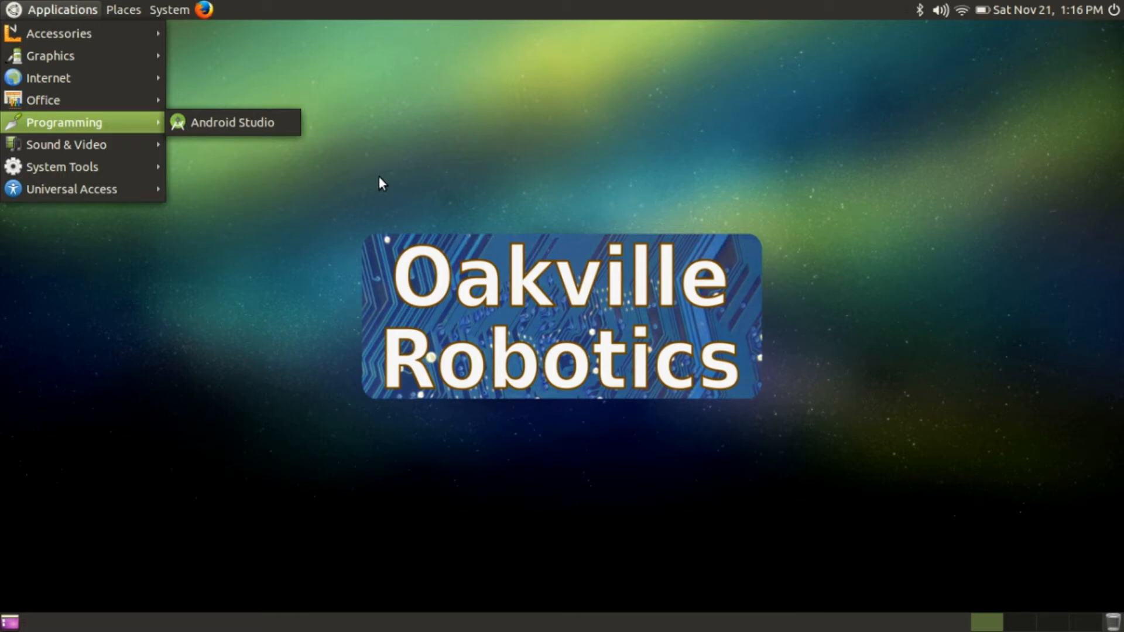
mouse_move(371, 141)
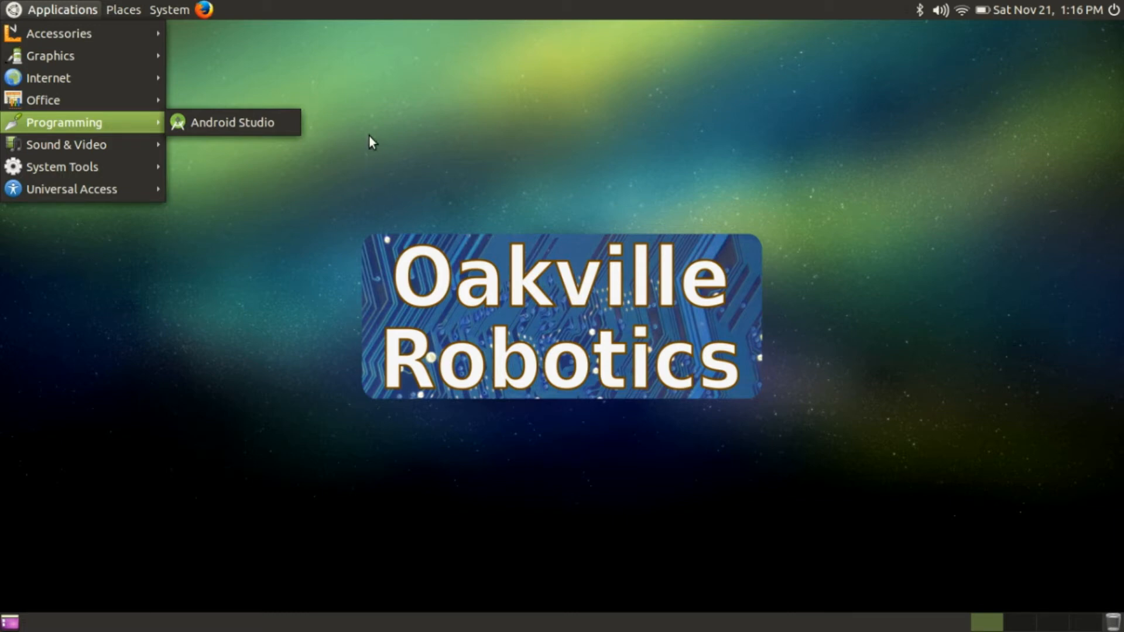
Step: Launch Android Studio and decline importing previous settings
click(394, 150)
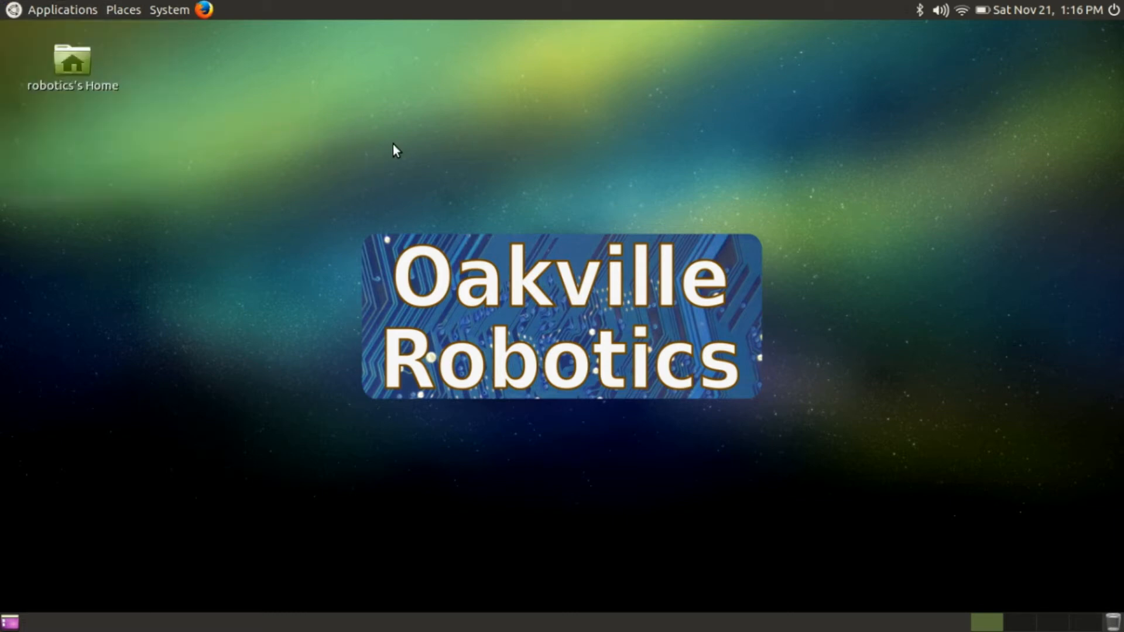
mouse_move(920, 147)
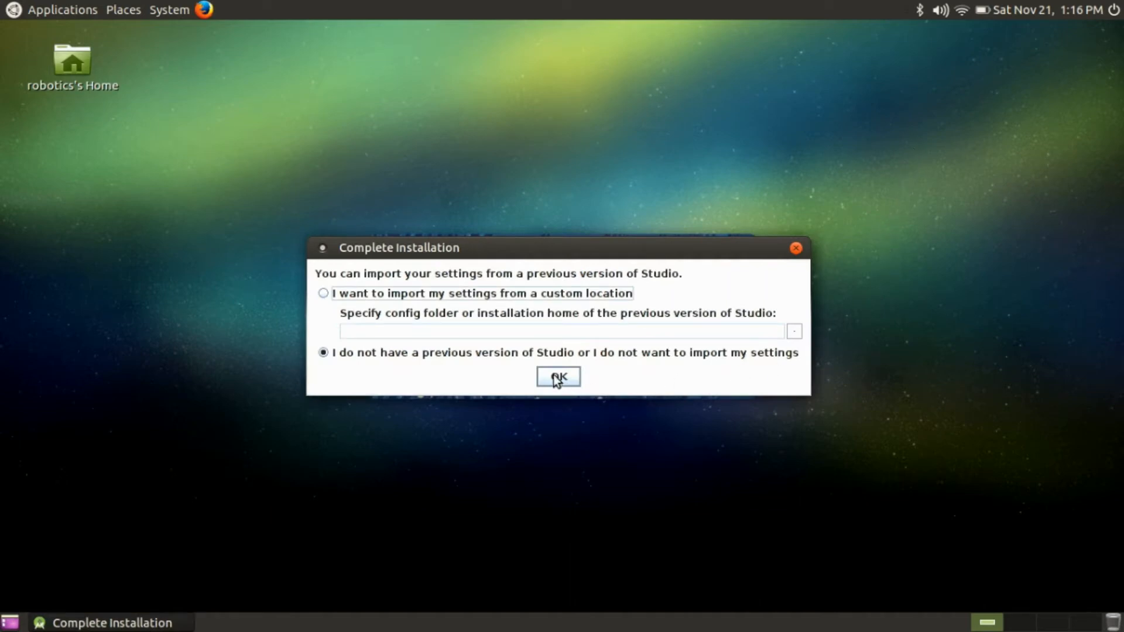
click(558, 377)
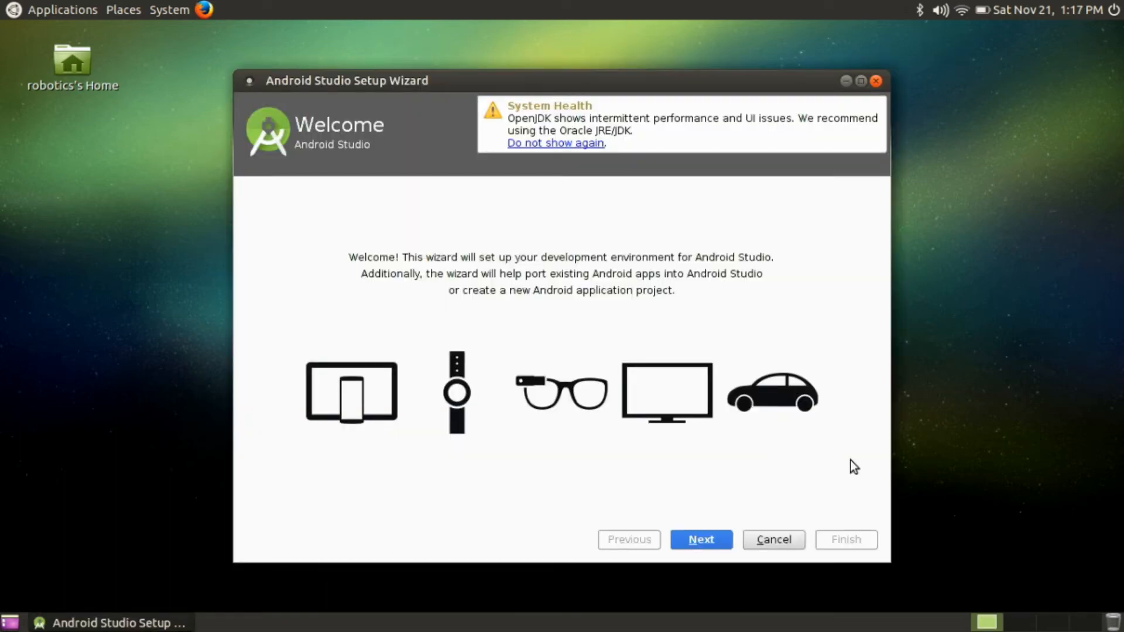
mouse_move(591, 133)
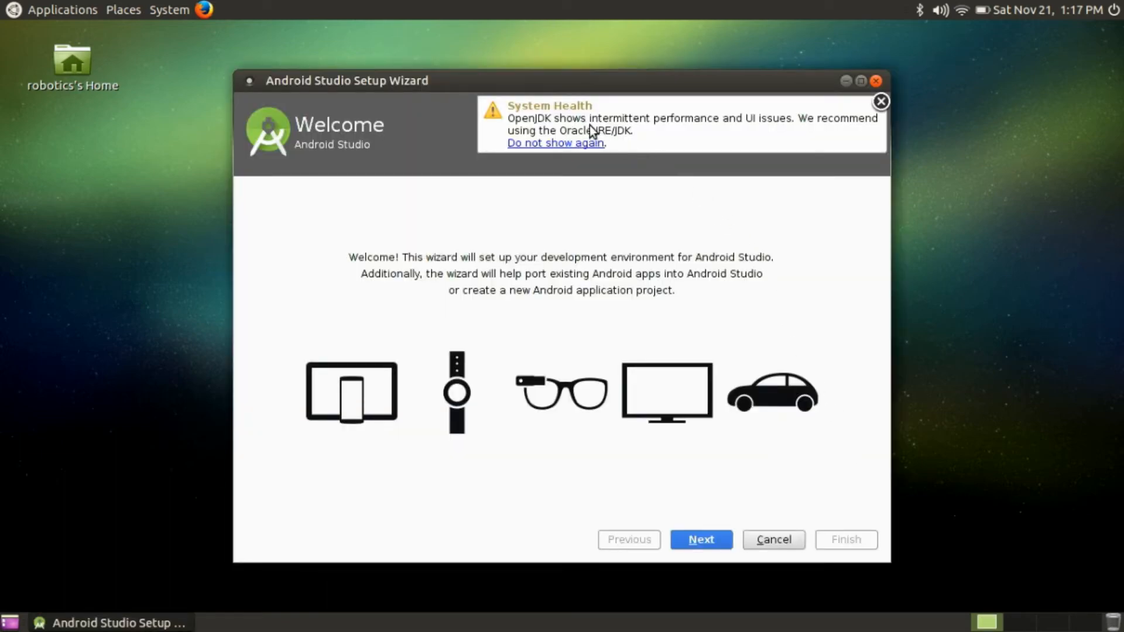
mouse_move(750, 121)
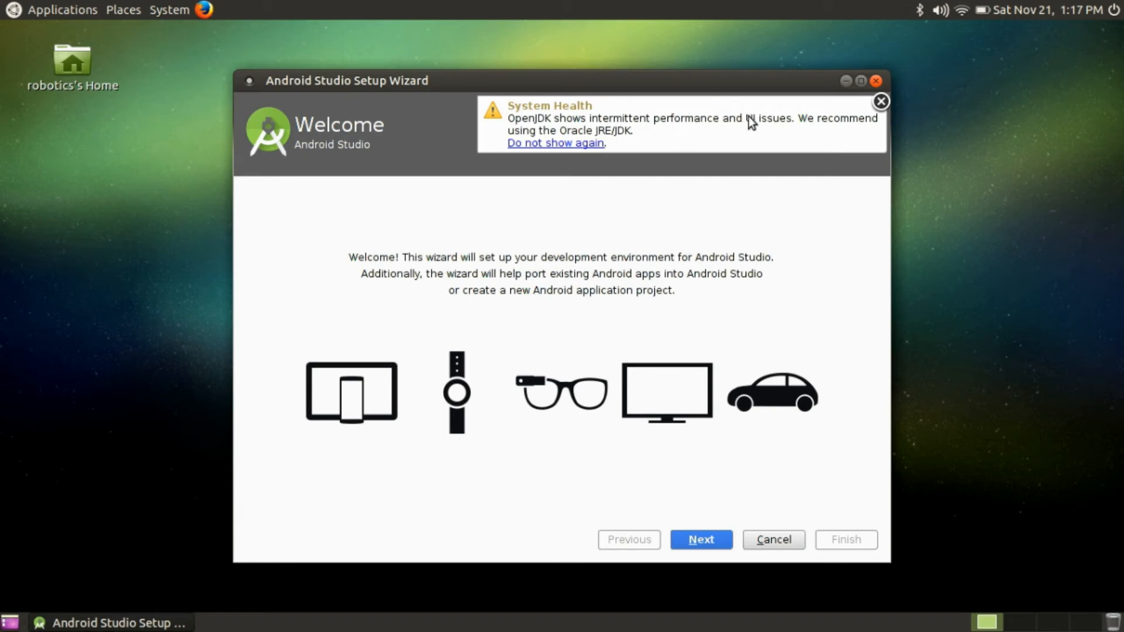
mouse_move(686, 144)
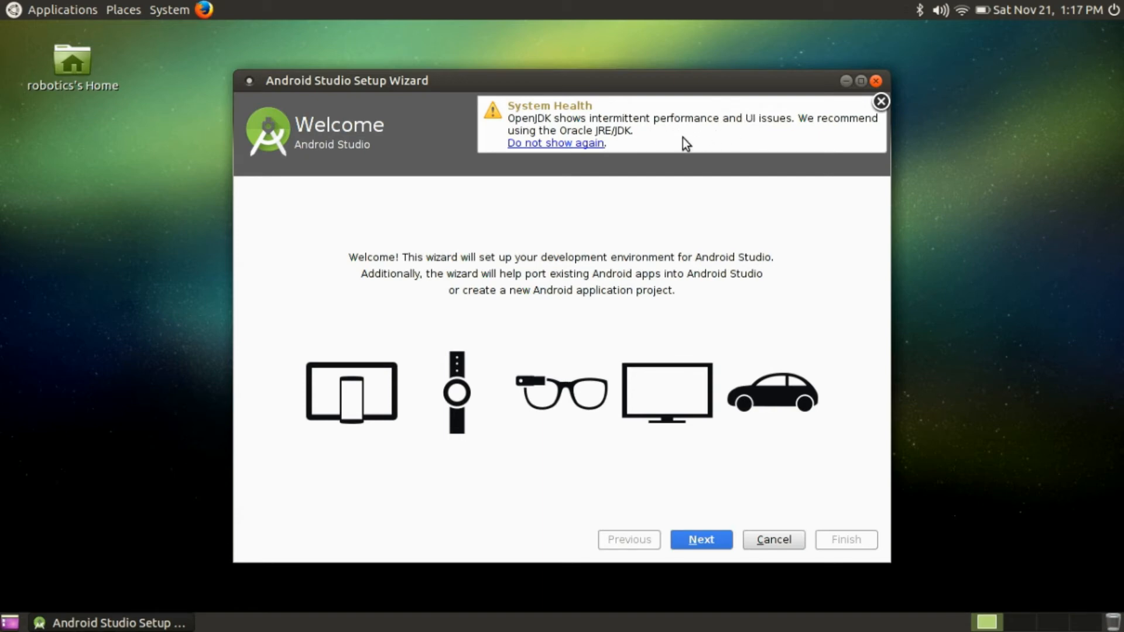
mouse_move(636, 143)
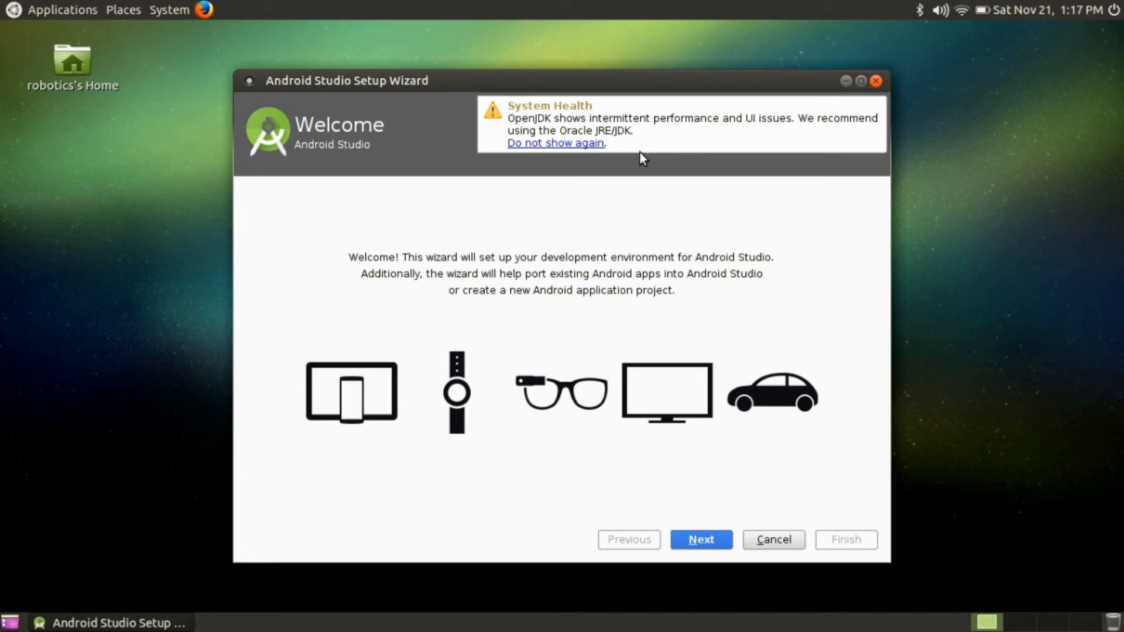
mouse_move(862, 105)
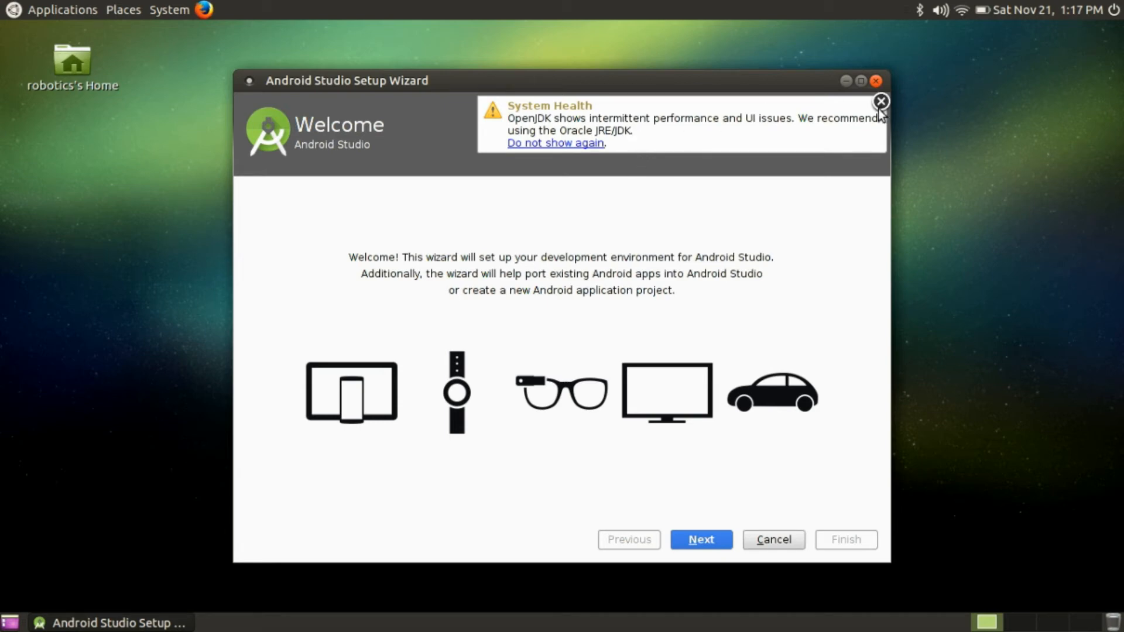
mouse_move(626, 153)
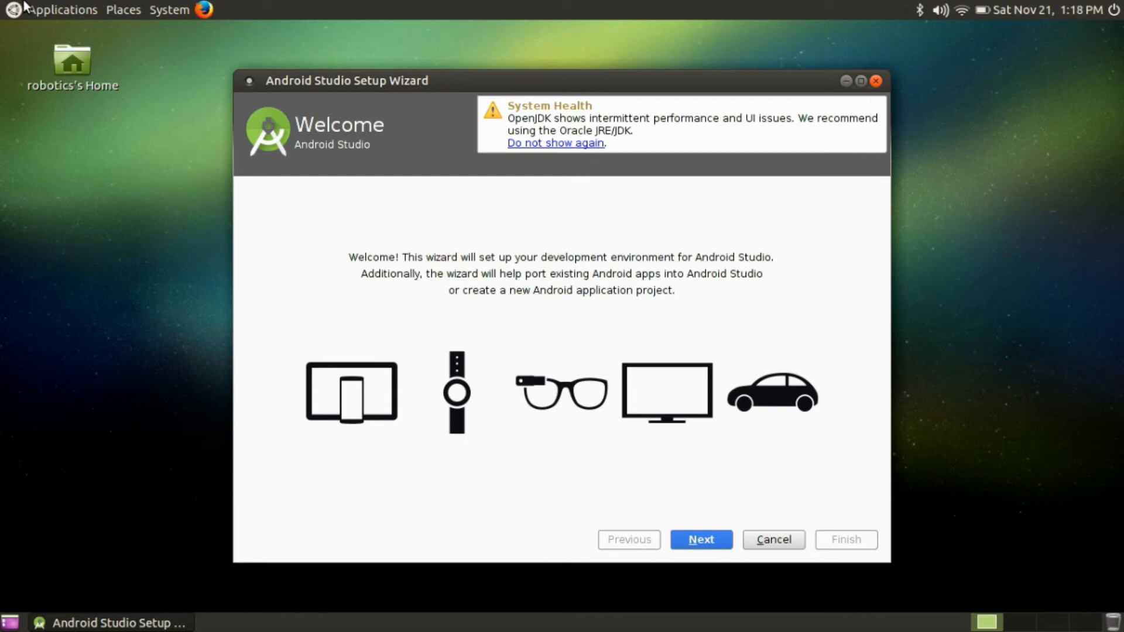
Step: Launch Firefox, visit java.com's Linux downloads, and follow 'Looking for the JDK?'
click(61, 9)
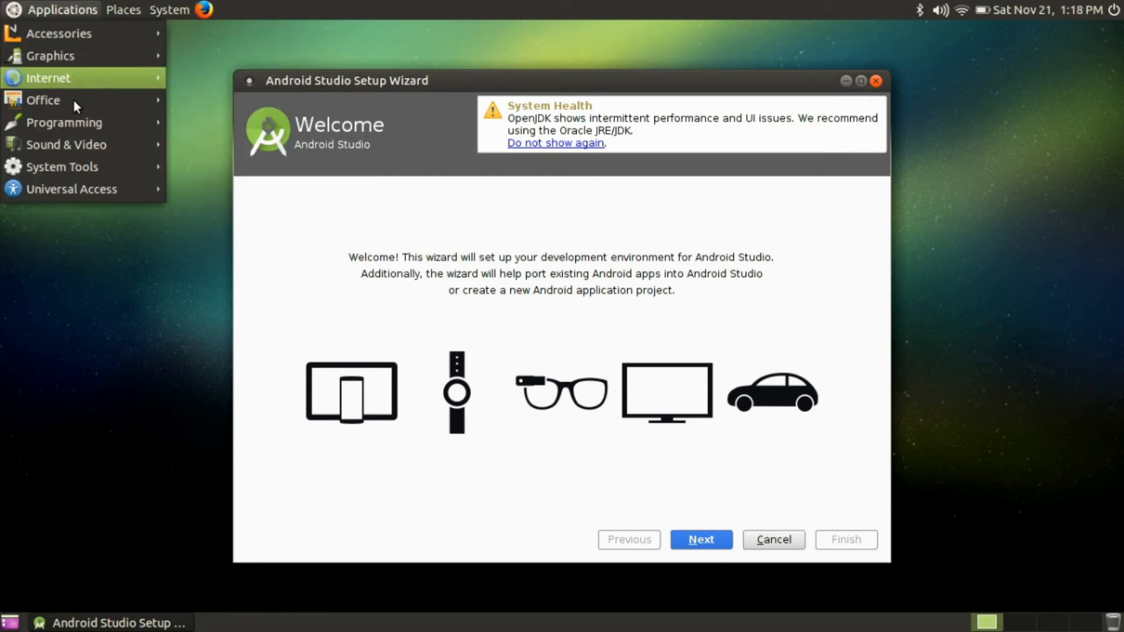
mouse_move(82, 189)
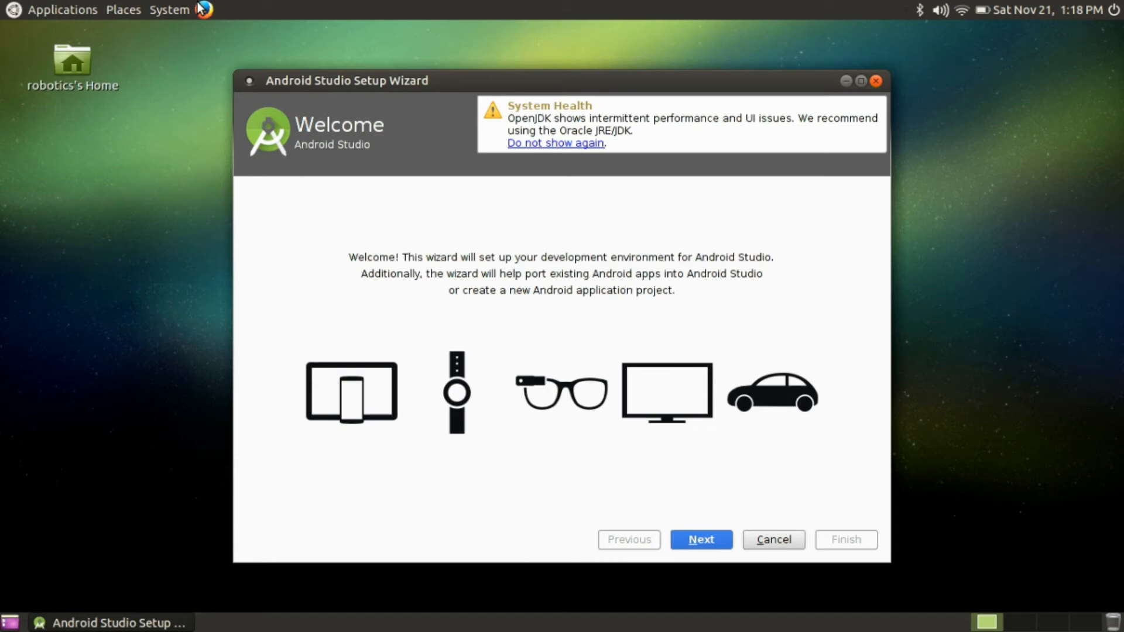
mouse_move(206, 76)
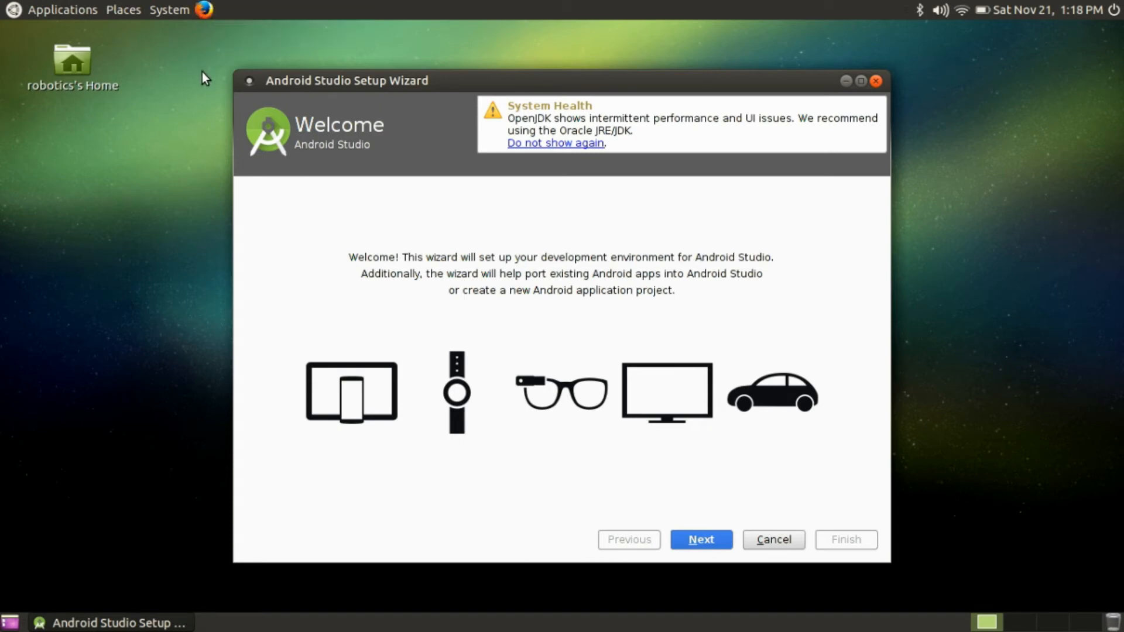
mouse_move(293, 126)
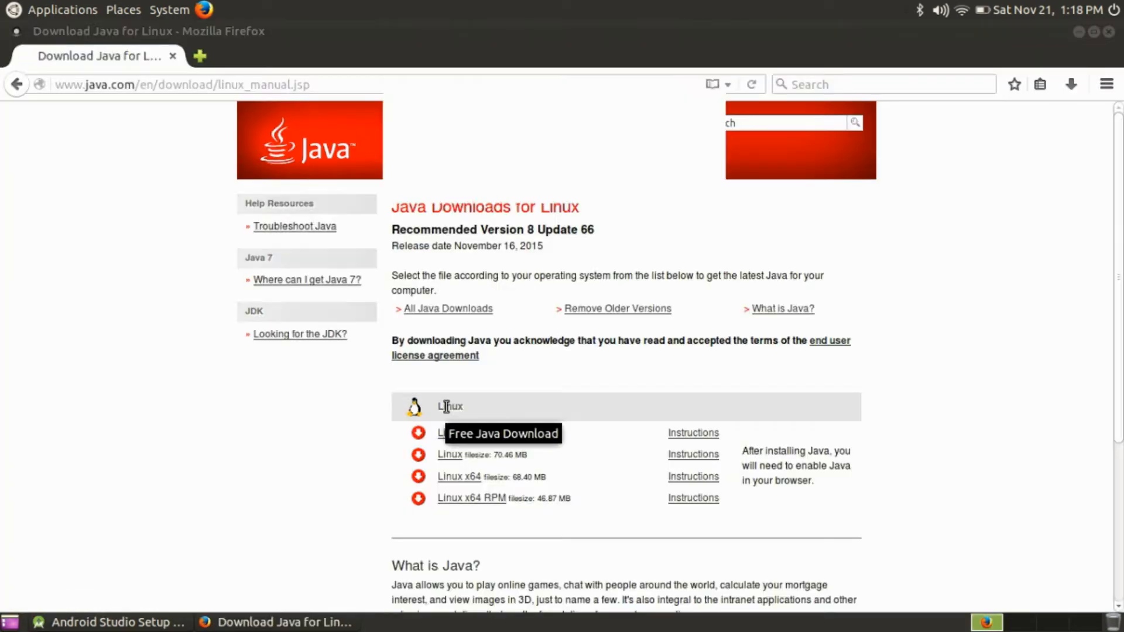
click(712, 84)
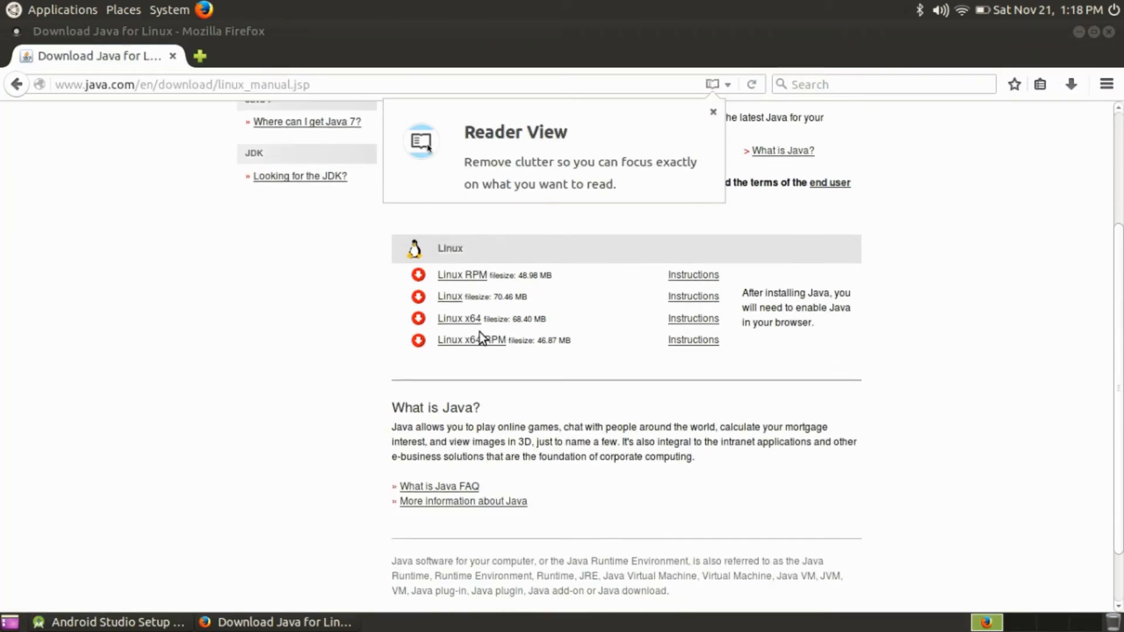
mouse_move(471, 339)
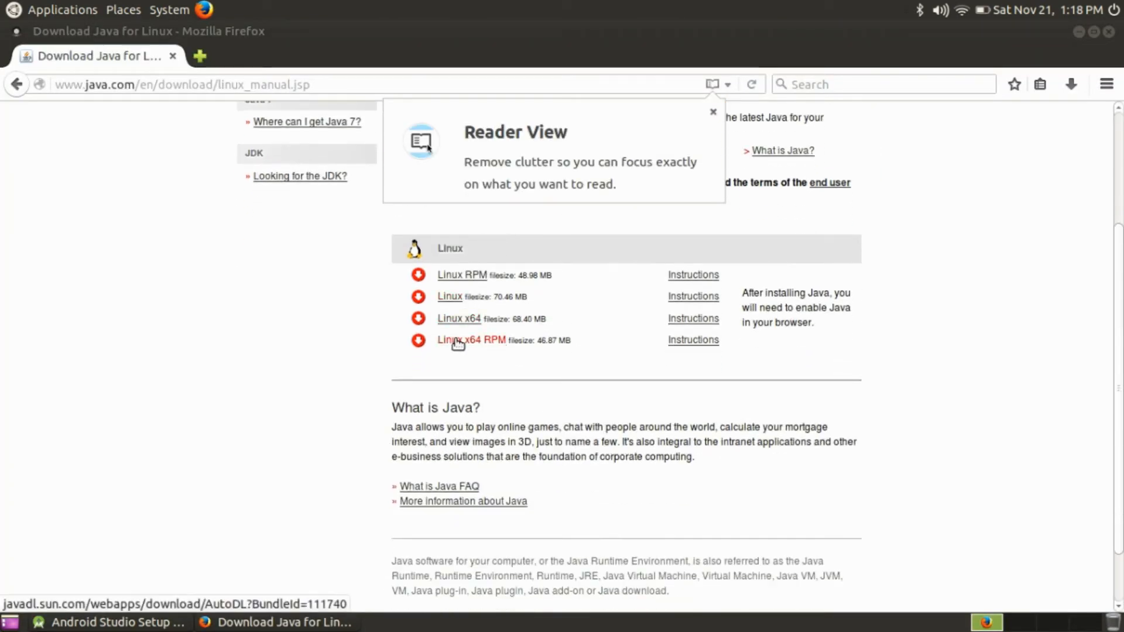
mouse_move(497, 361)
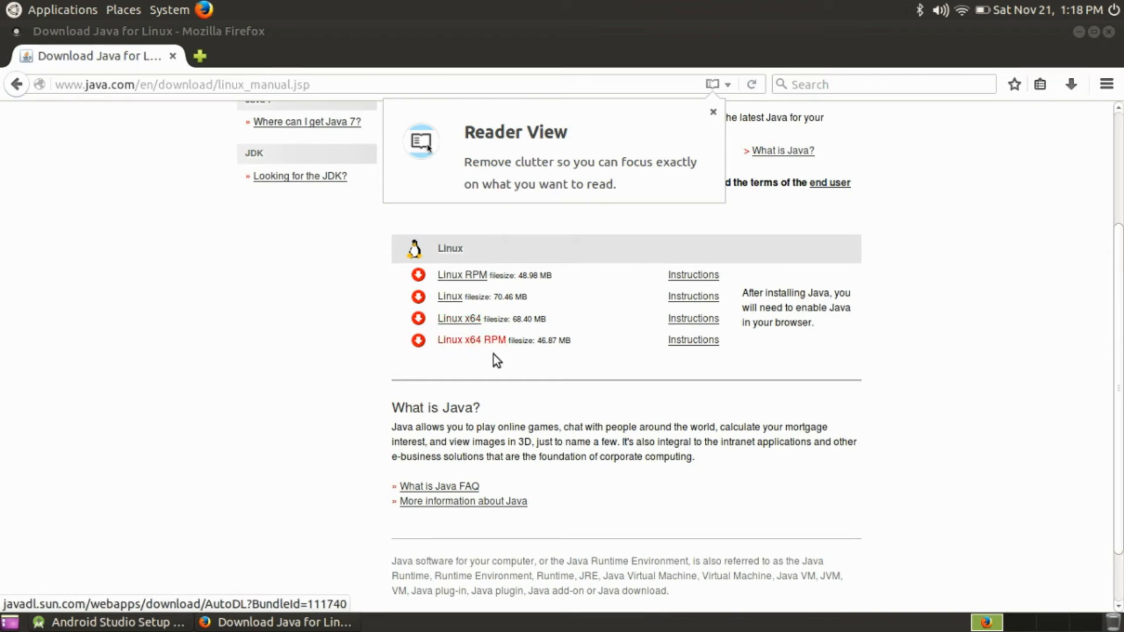
scroll(down, 3)
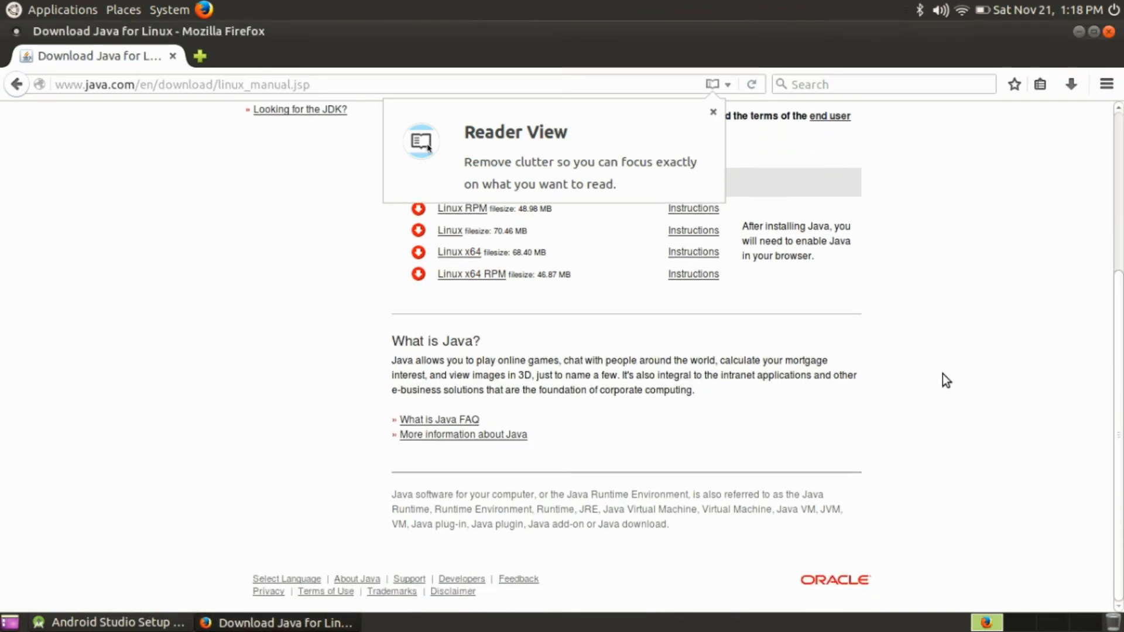
click(299, 110)
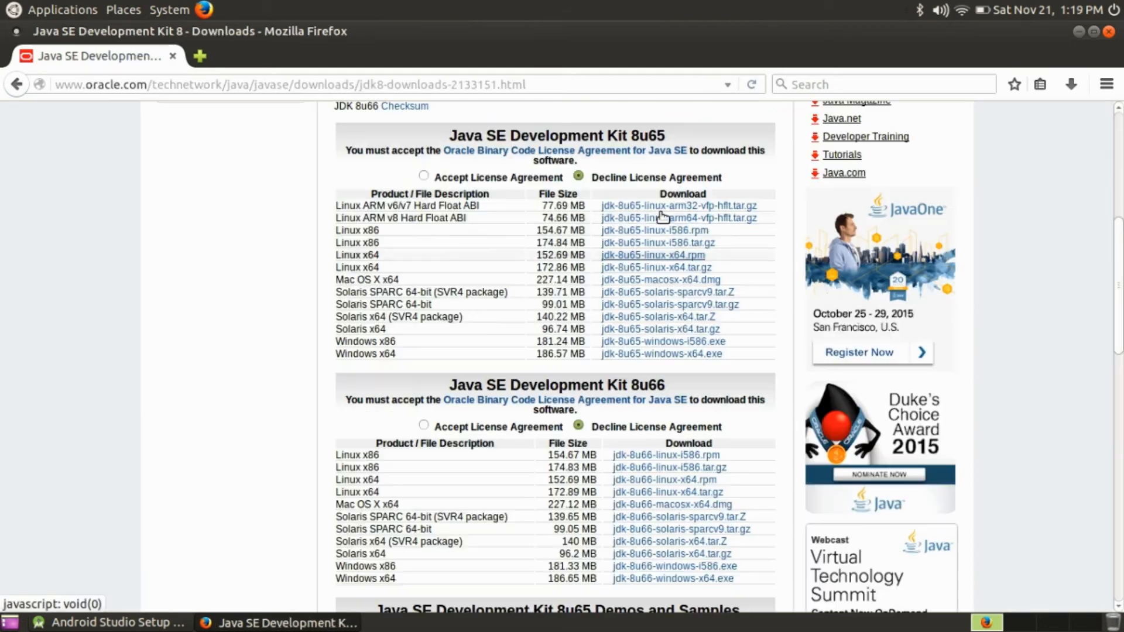
mouse_move(657, 242)
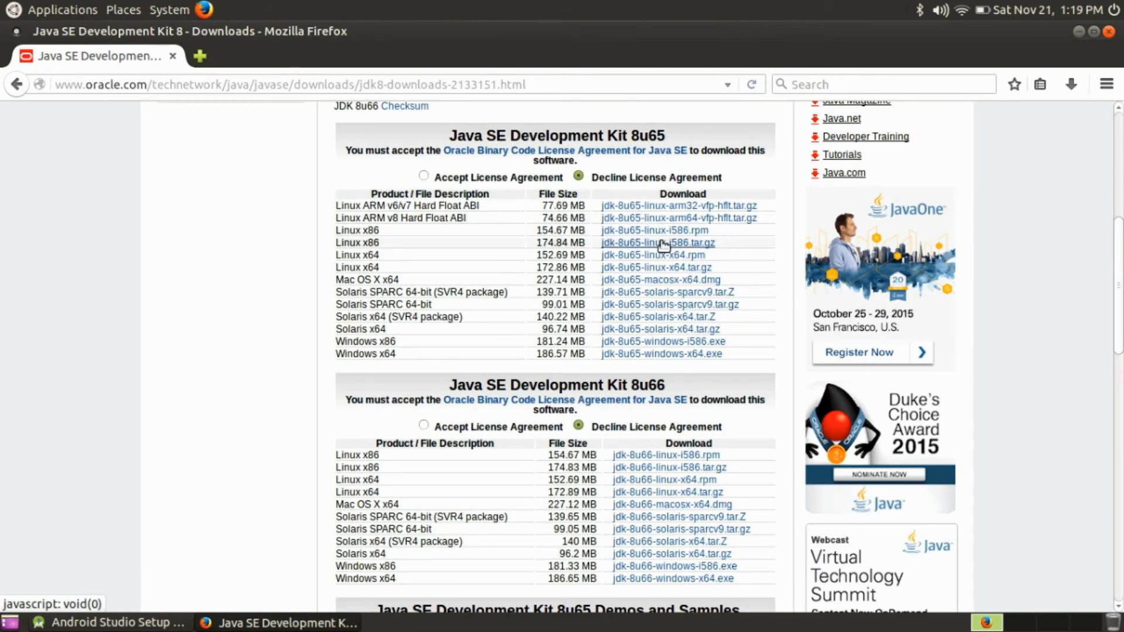
mouse_move(661, 354)
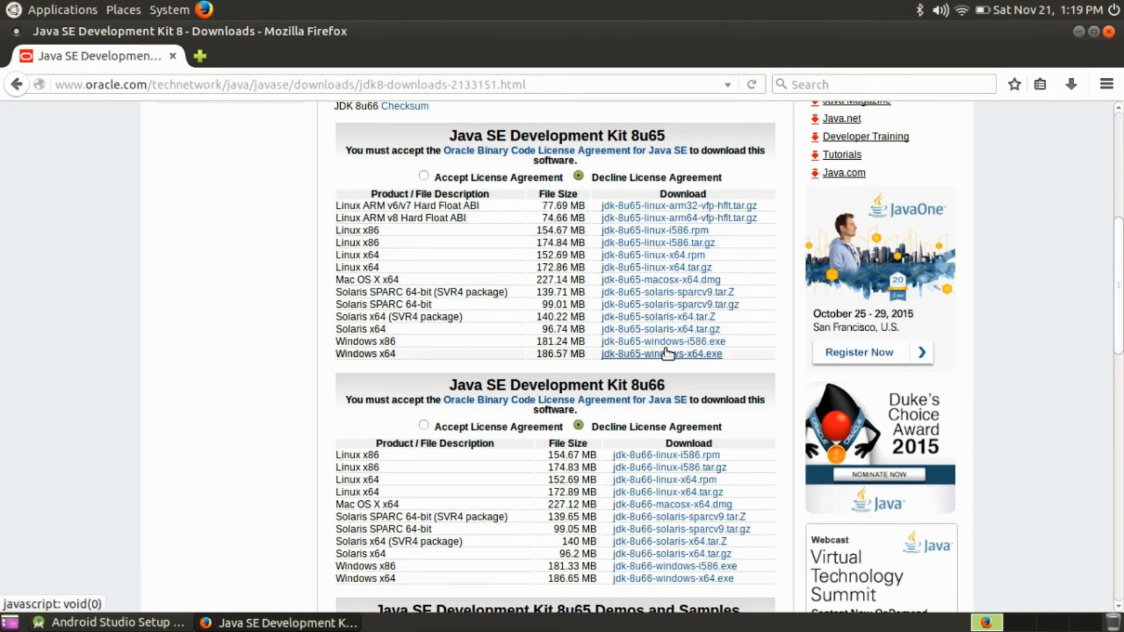
mouse_move(738, 288)
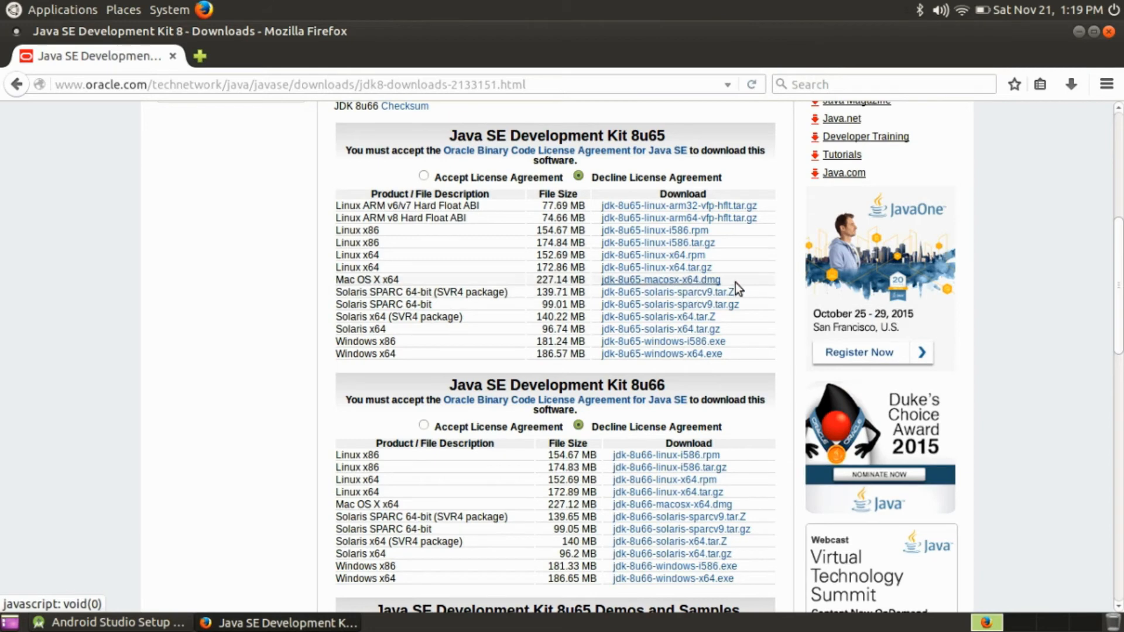
mouse_move(731, 280)
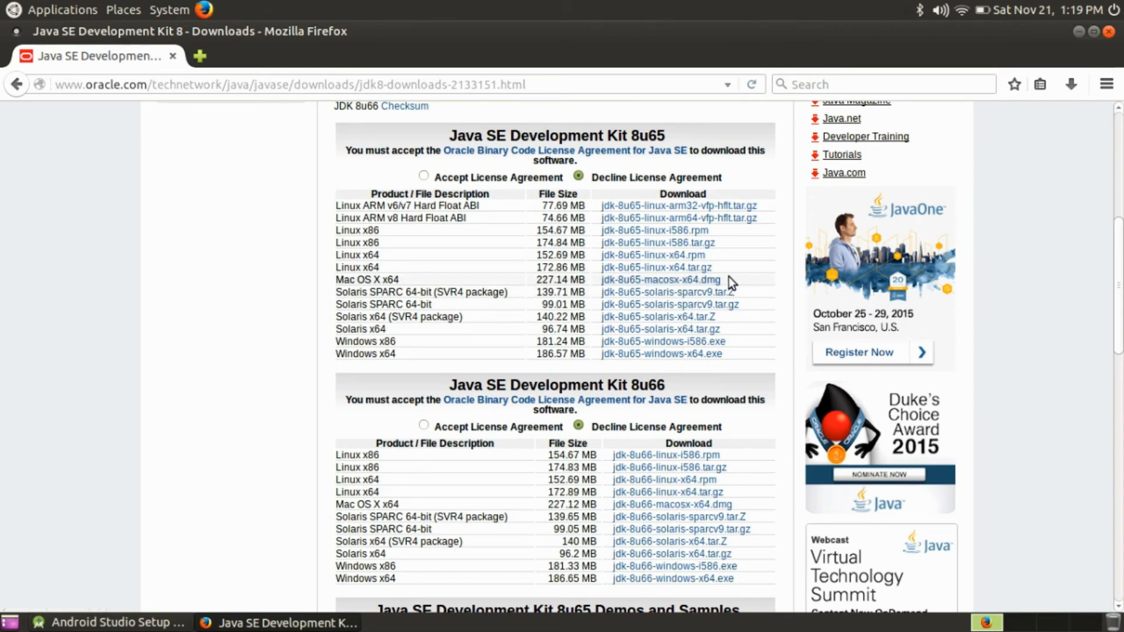
mouse_move(194, 237)
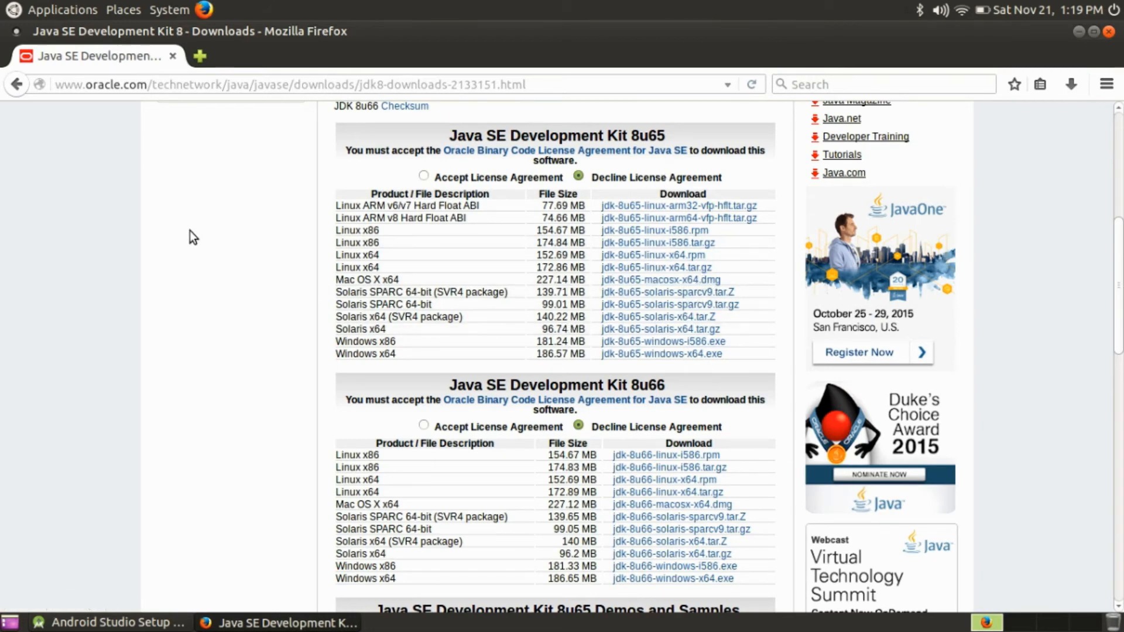
Step: Dismiss the OpenJDK warning and advance through Welcome, Standard setup and Verify Settings
click(108, 622)
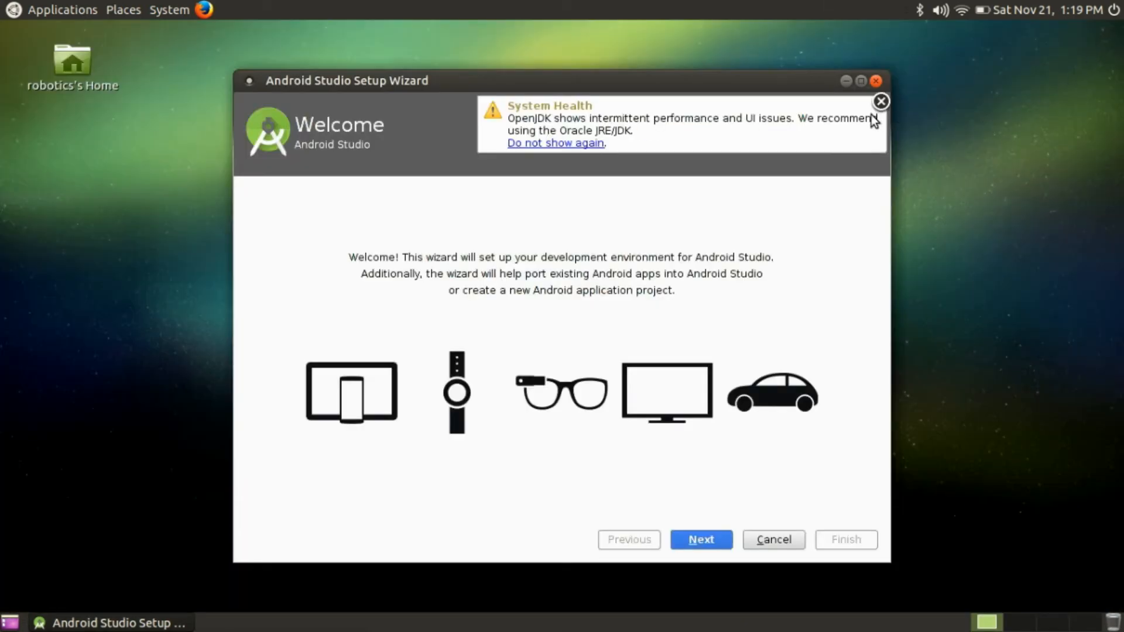
click(881, 102)
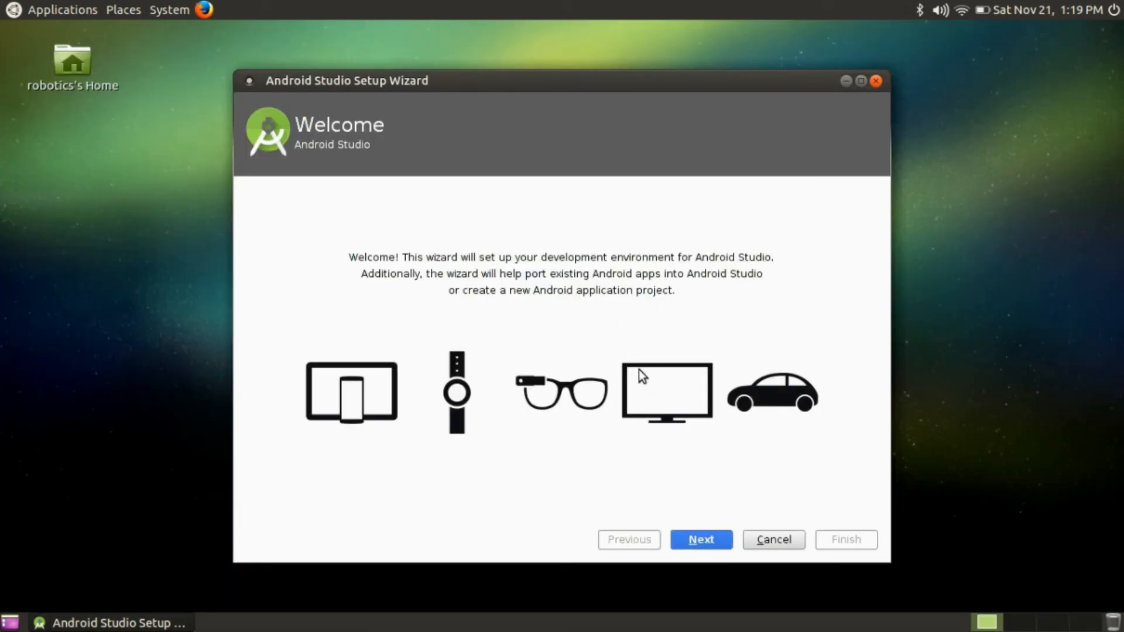
mouse_move(716, 519)
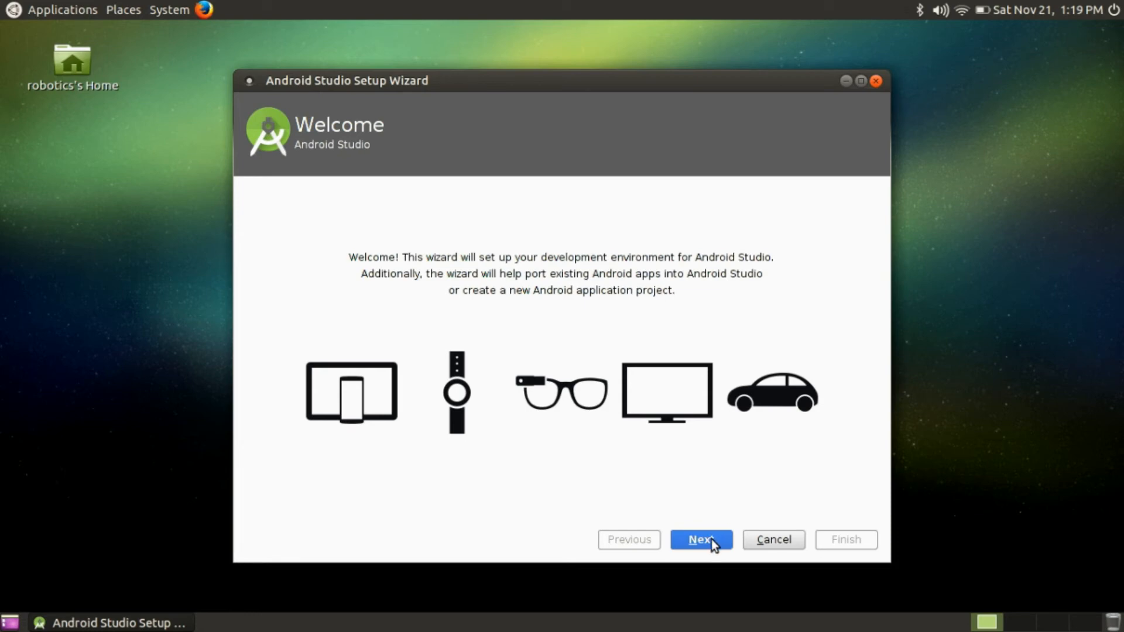
click(700, 539)
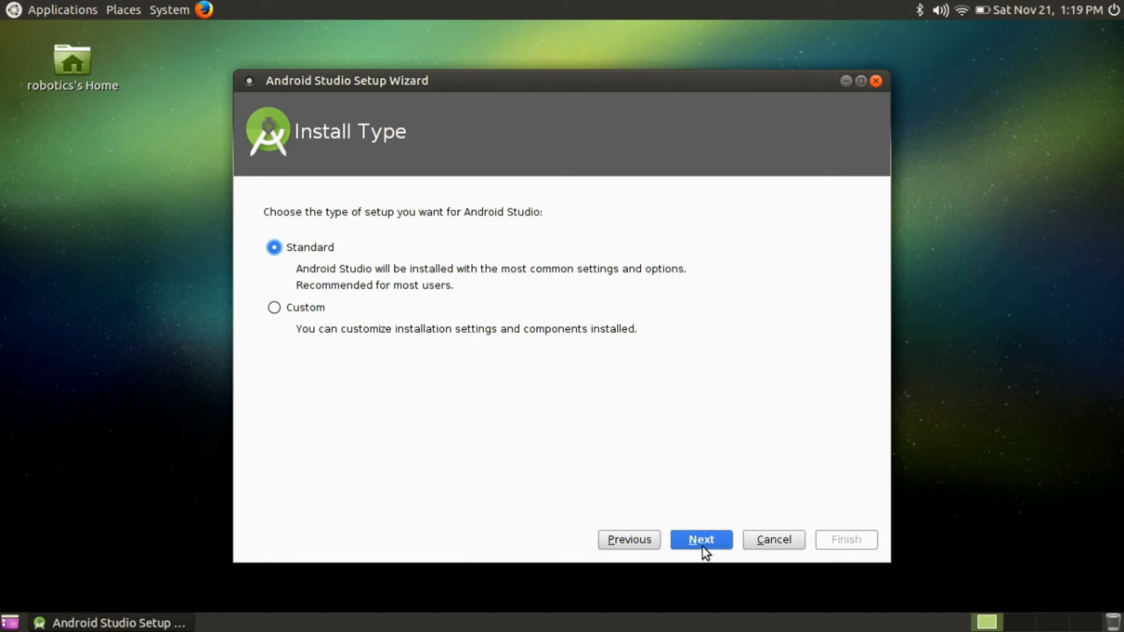
click(699, 539)
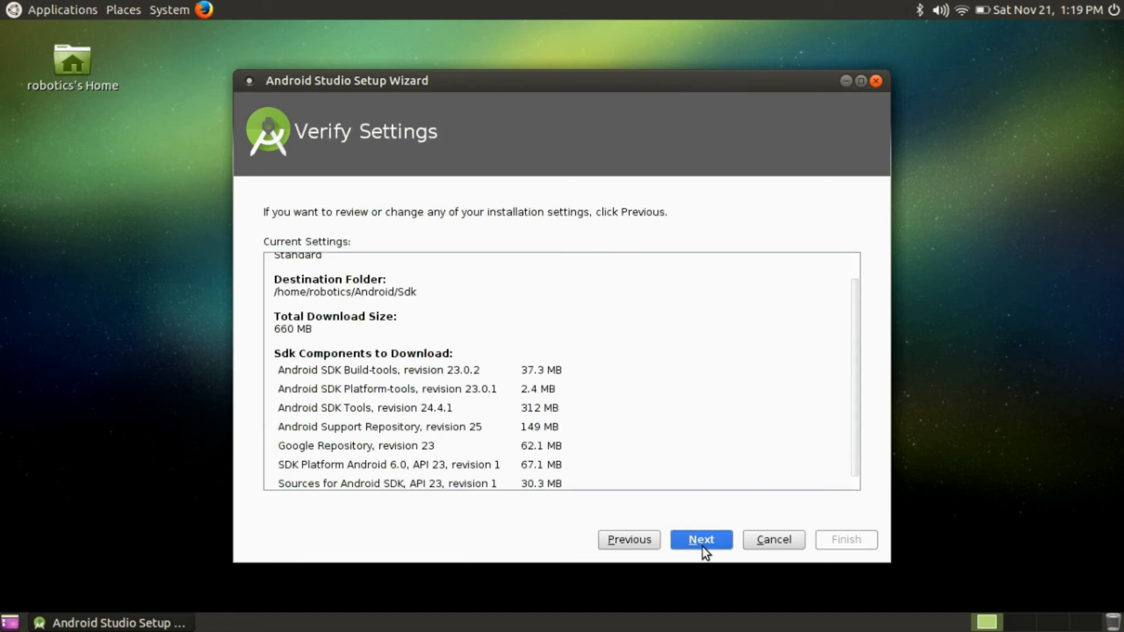
click(700, 539)
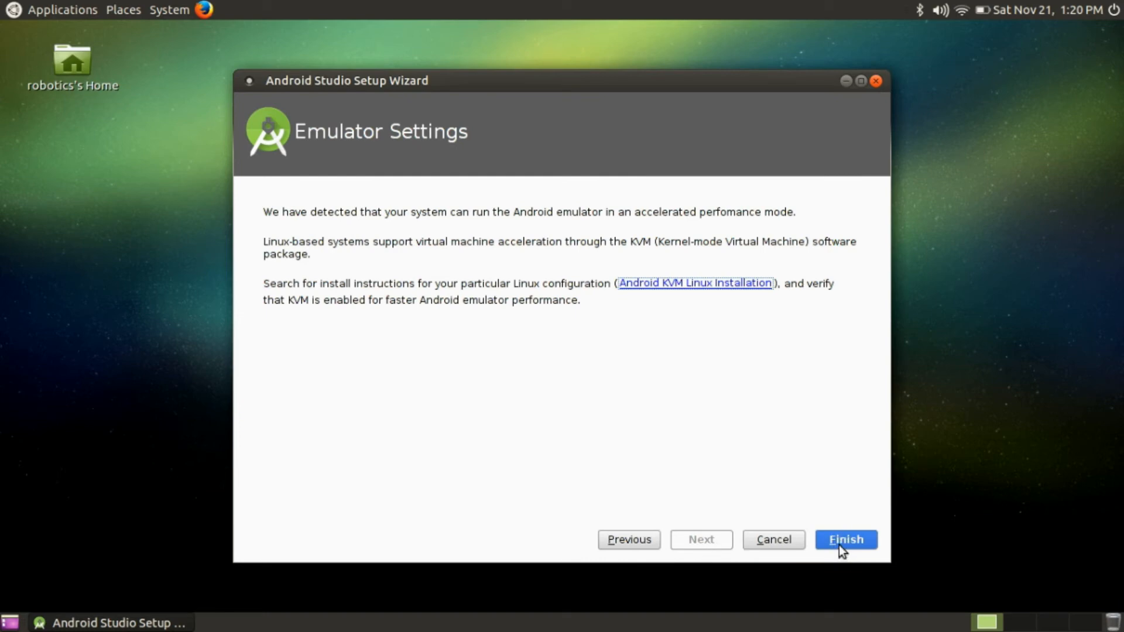
Step: Download and install the seven SDK packages, viewing the detailed log, then close the setup wizard
click(845, 539)
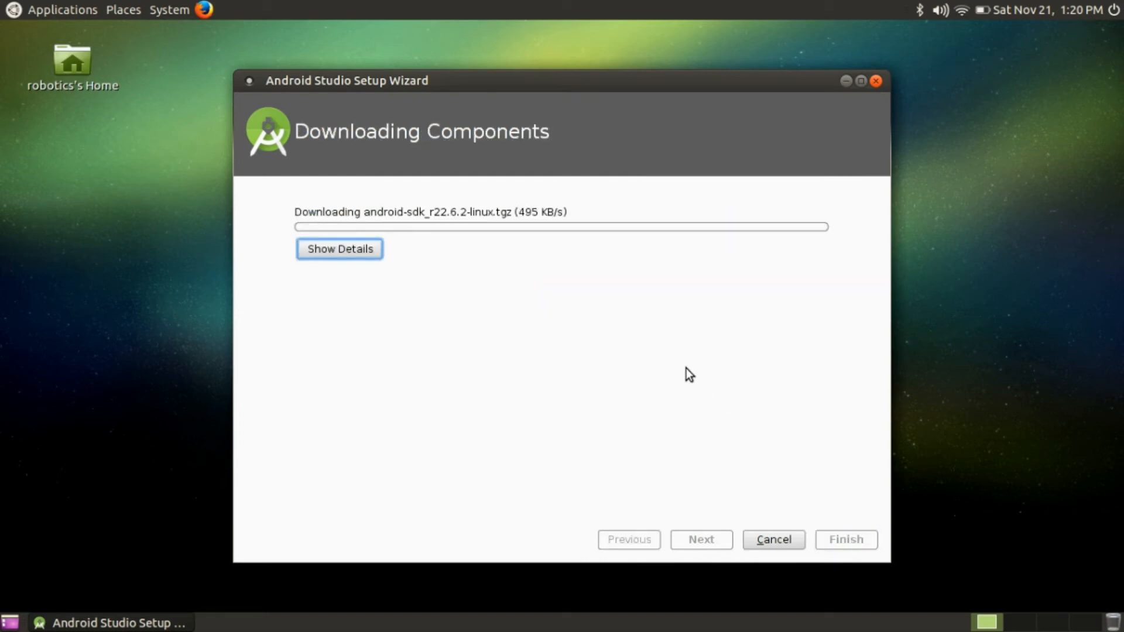
mouse_move(461, 268)
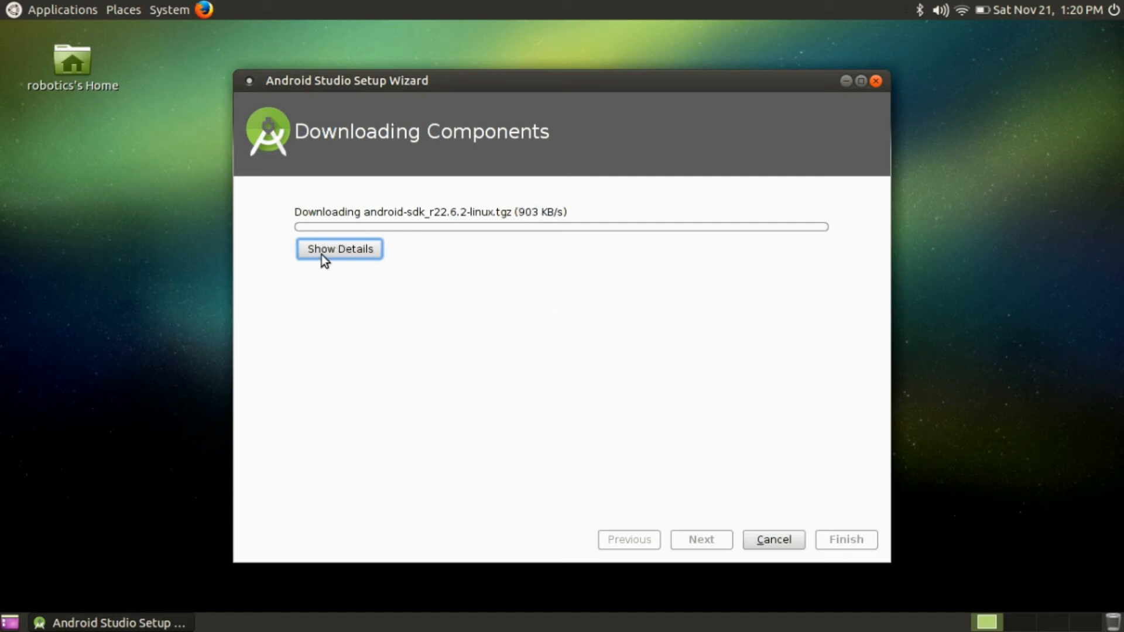
mouse_move(485, 159)
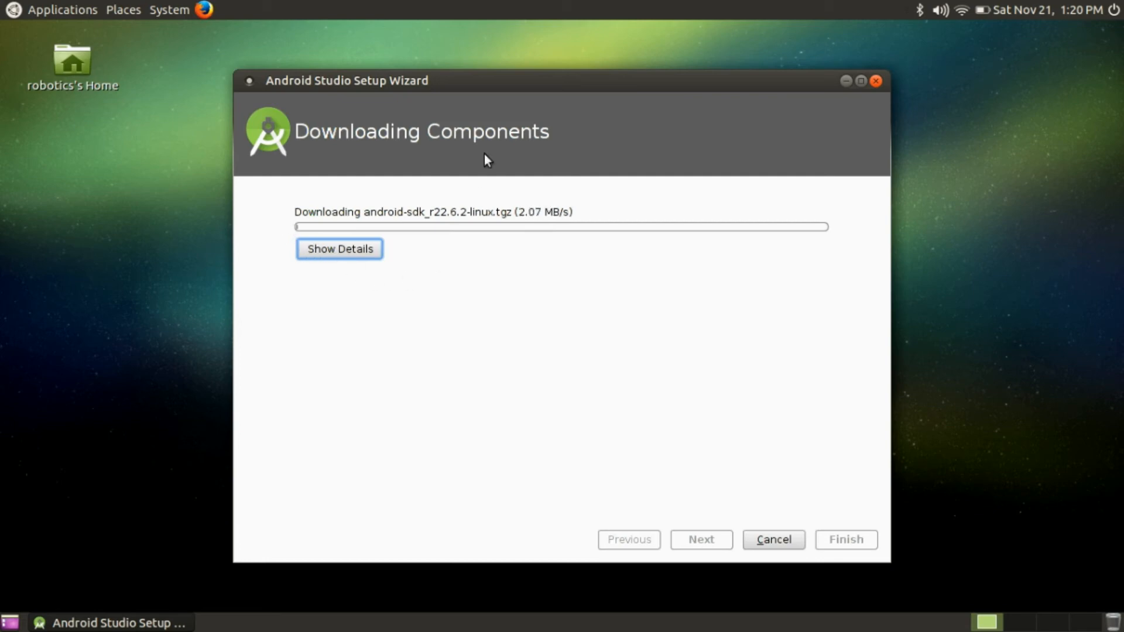
click(339, 249)
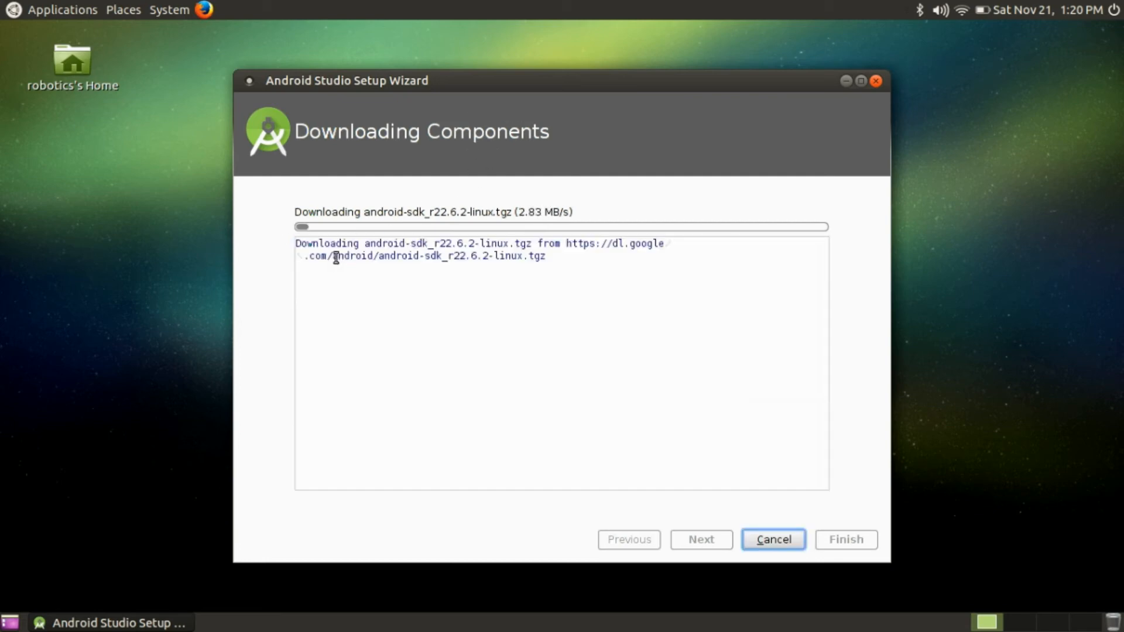
mouse_move(882, 389)
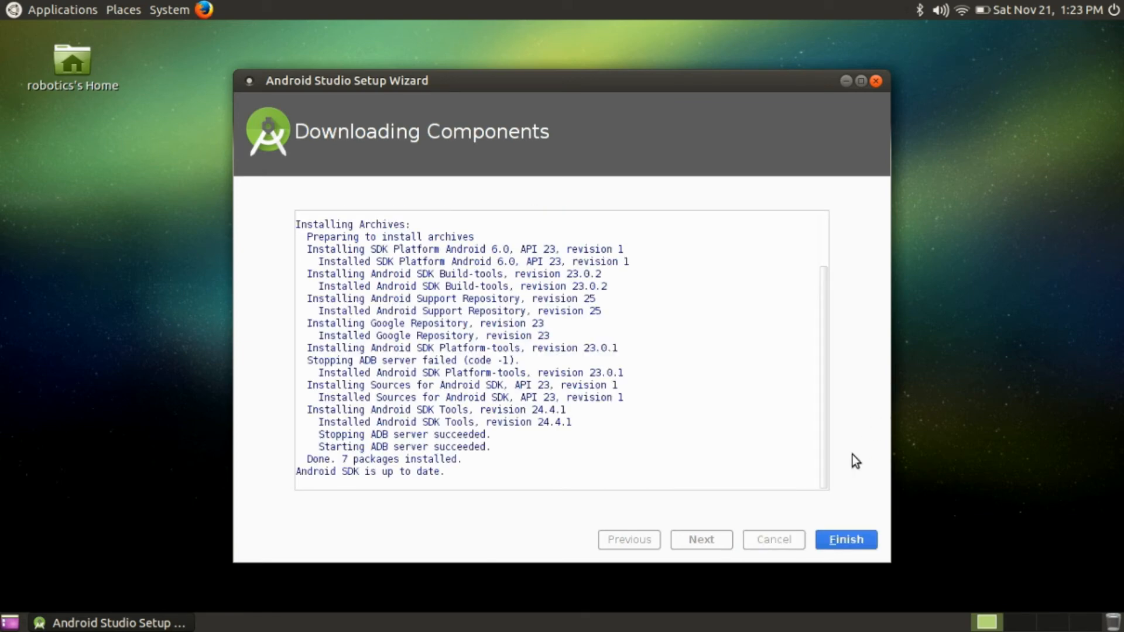
mouse_move(853, 492)
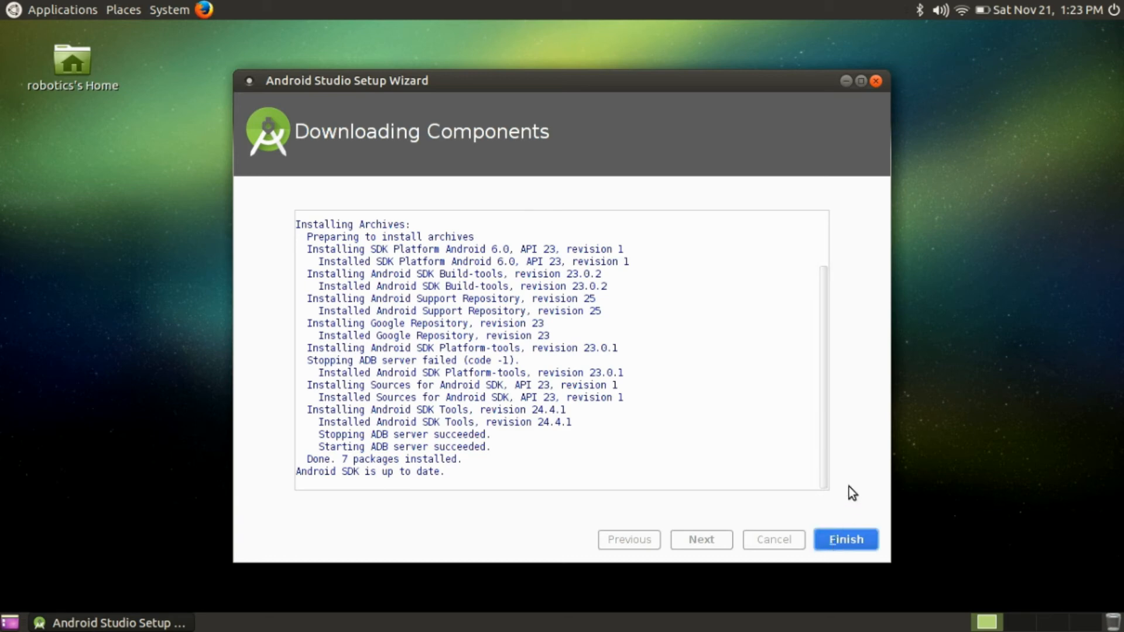
click(845, 539)
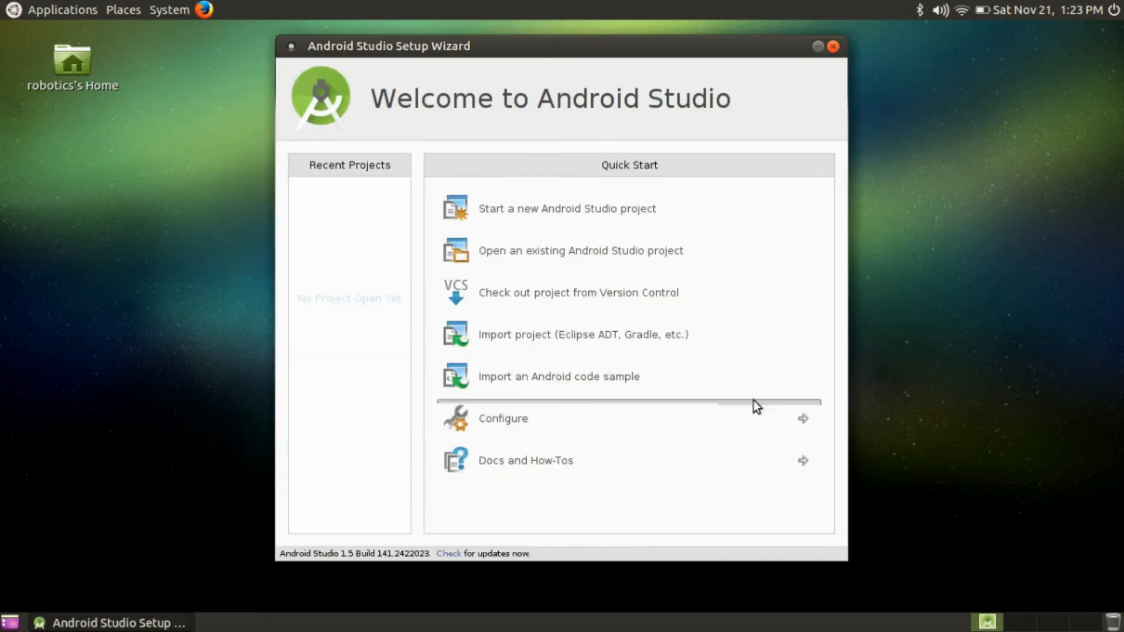
mouse_move(1094, 182)
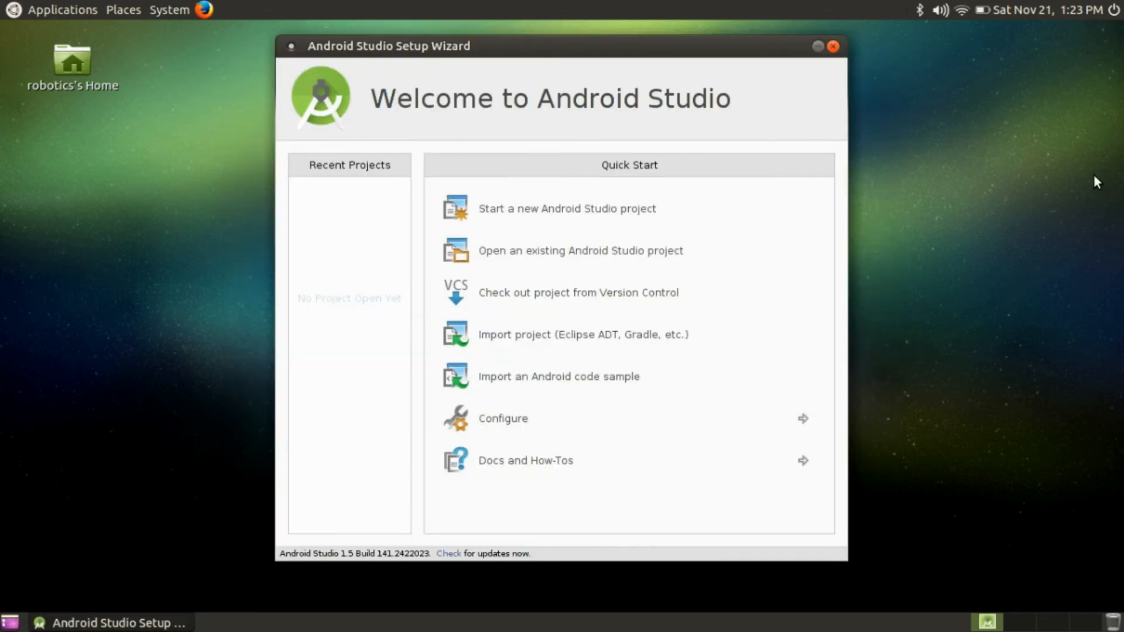